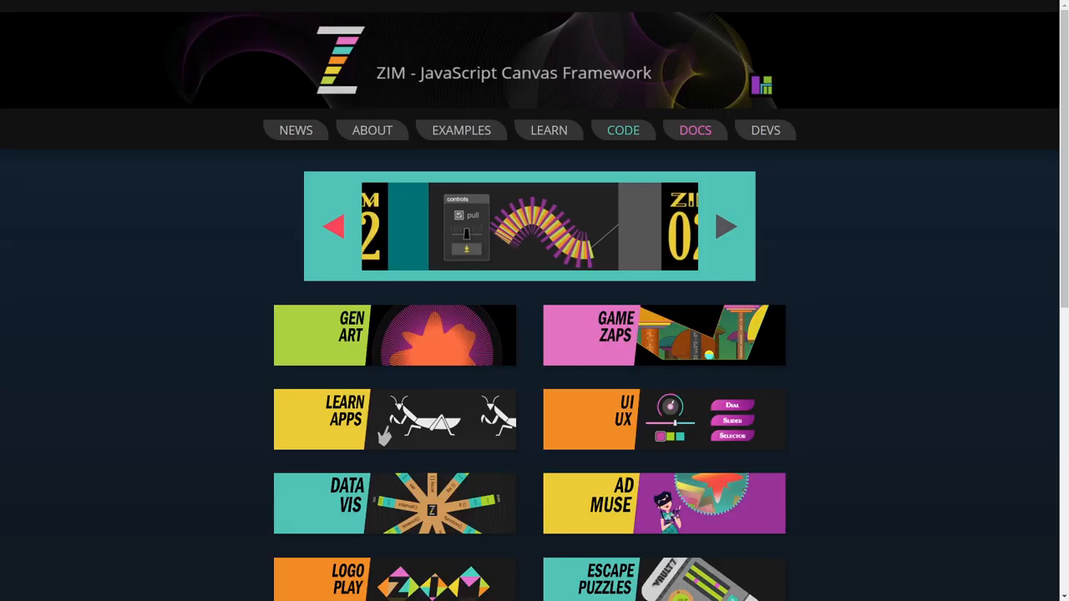
# Step: Advance the homepage carousel to the ZIM 02 colour-circles slide
pyautogui.click(725, 226)
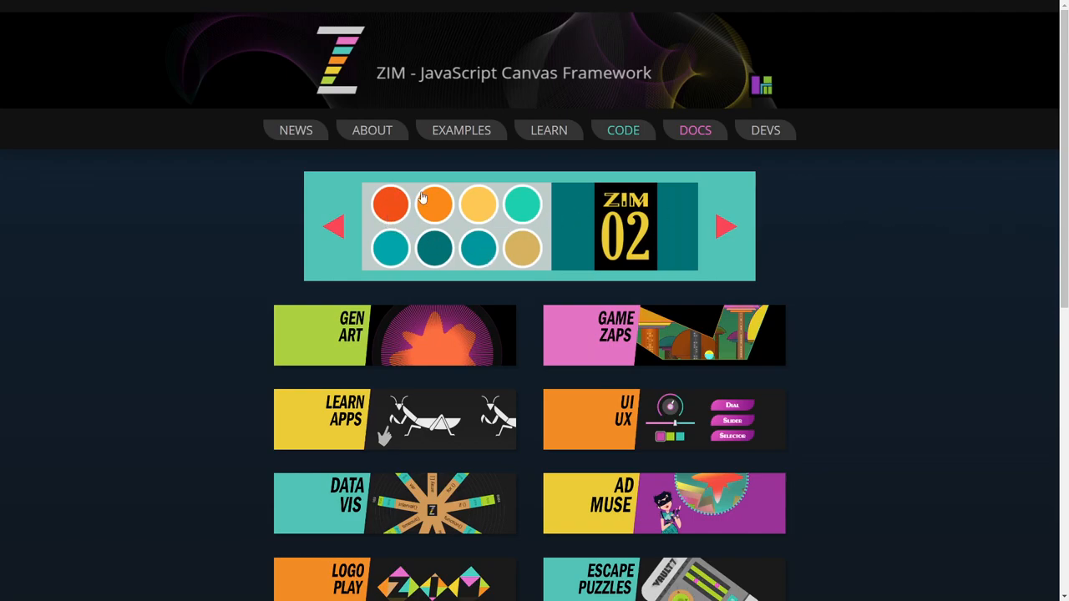
pyautogui.moveTo(592, 261)
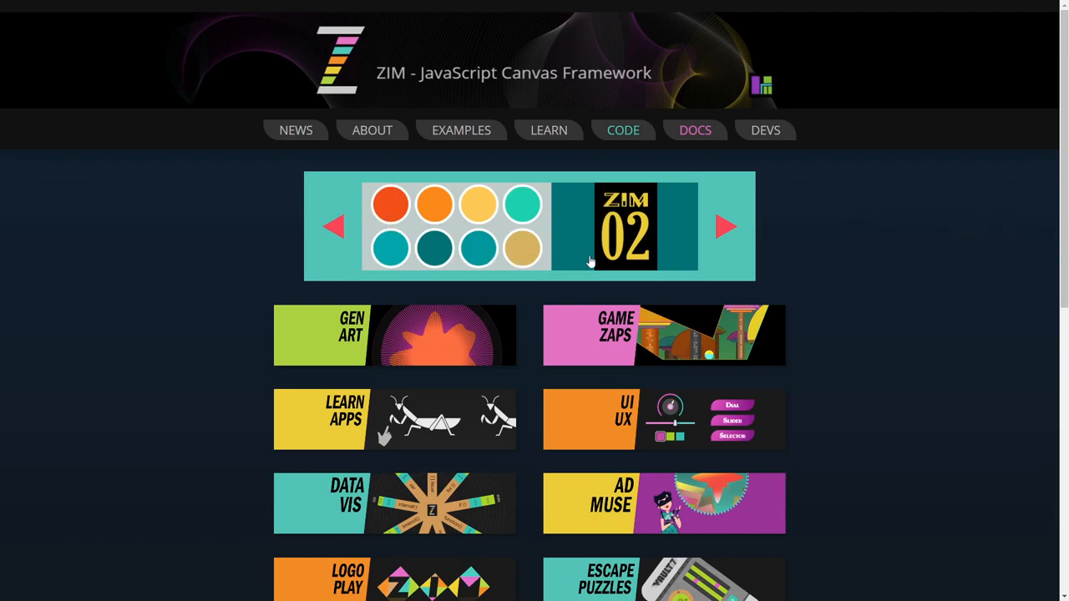
pyautogui.moveTo(550, 231)
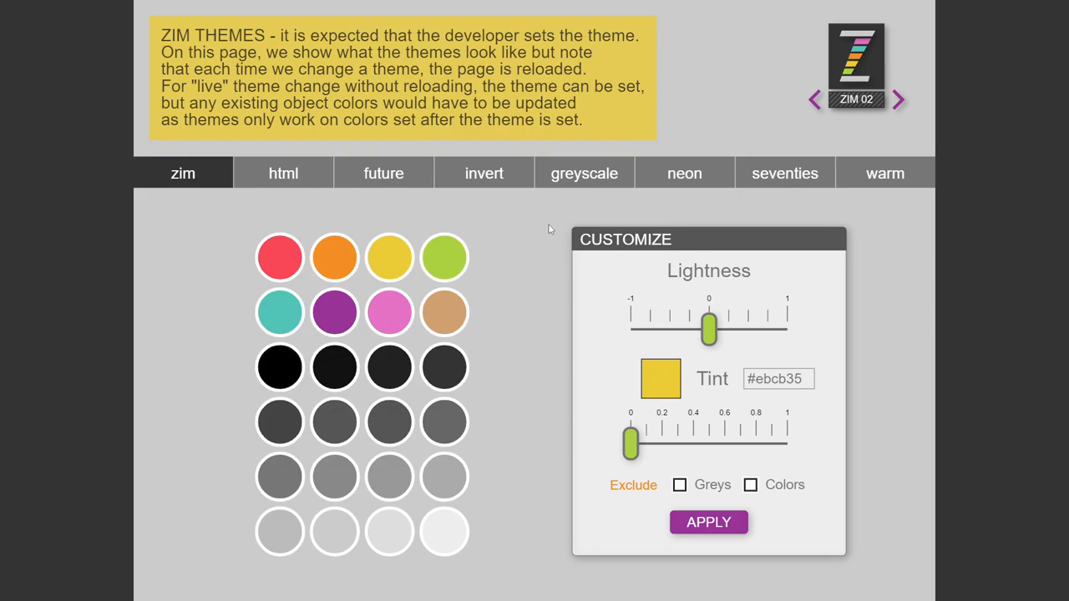
pyautogui.moveTo(411, 398)
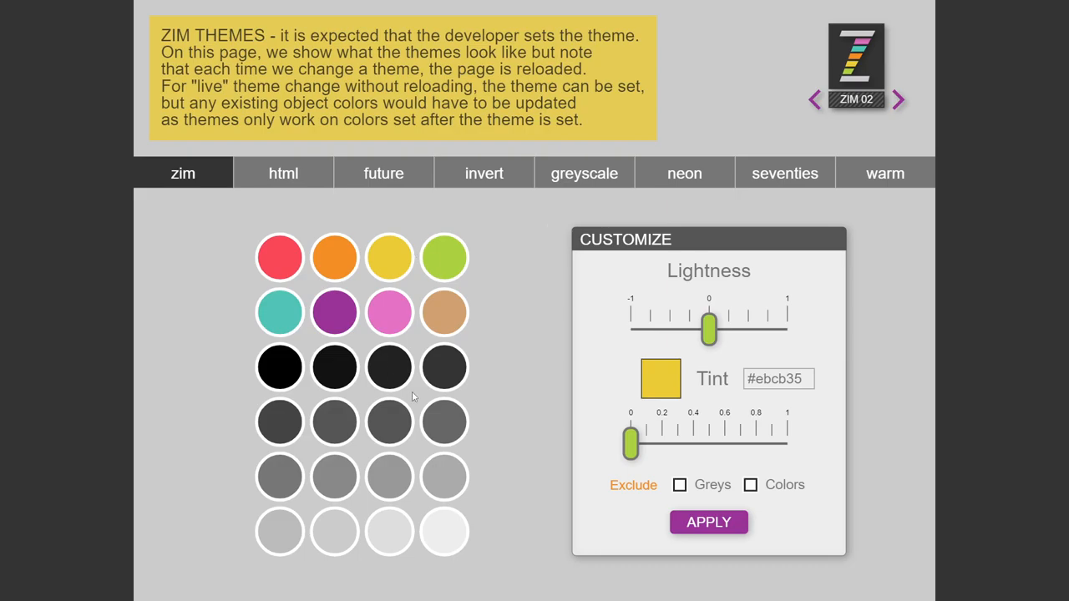
pyautogui.moveTo(281, 259)
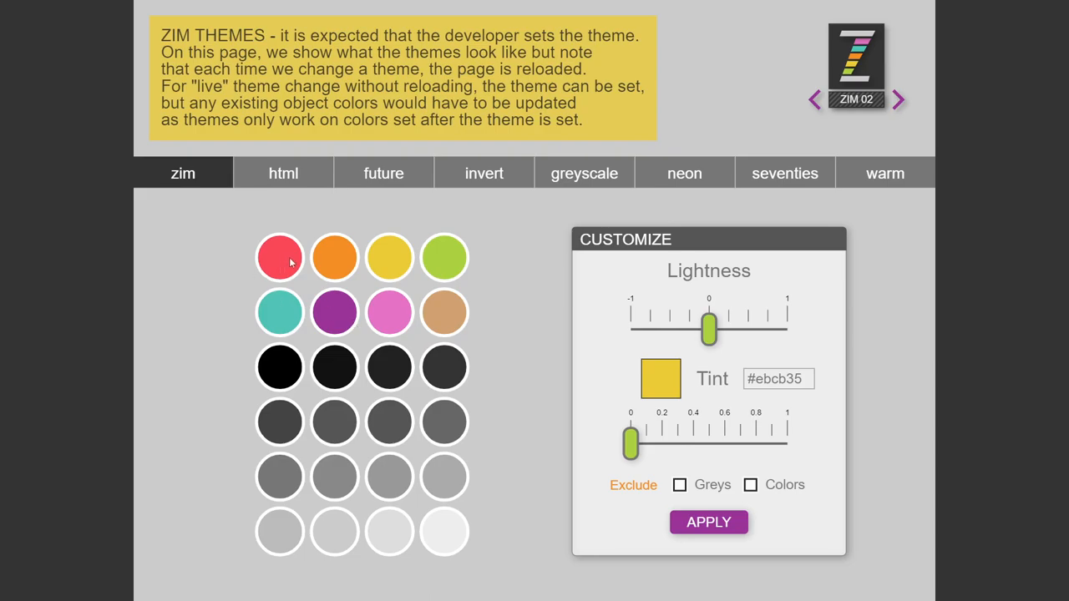
pyautogui.moveTo(348, 278)
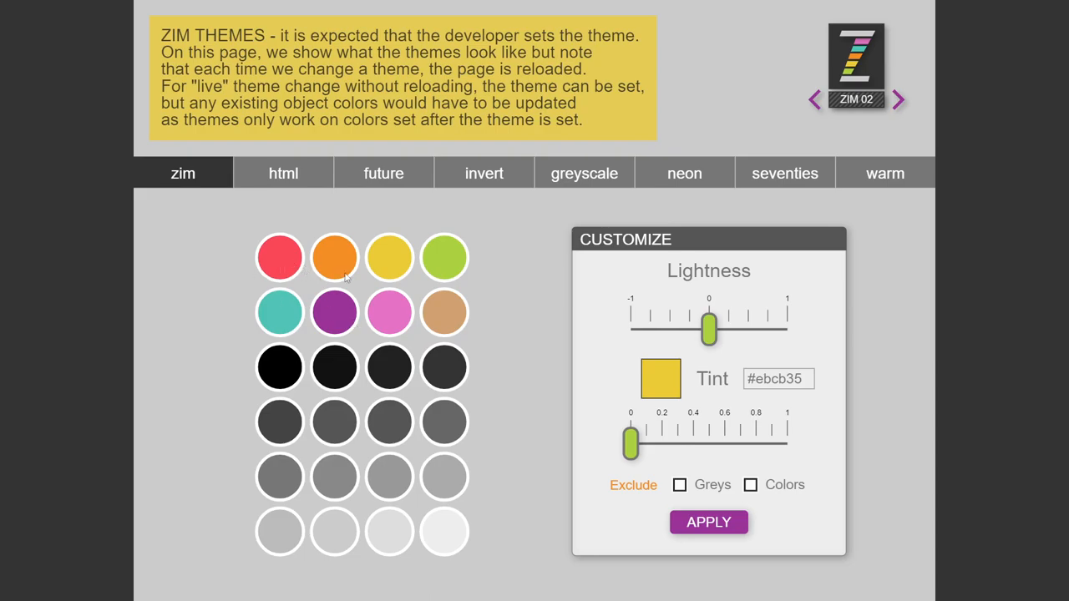
pyautogui.moveTo(284, 172)
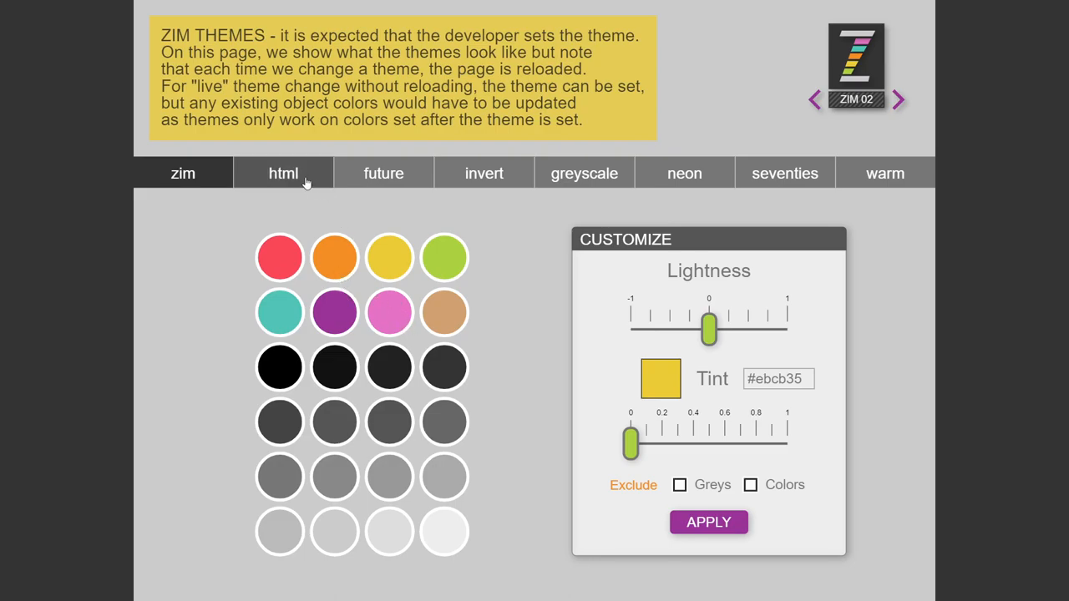
# Step: Preview the html and future themes, then leave the page on the invert theme
pyautogui.click(284, 172)
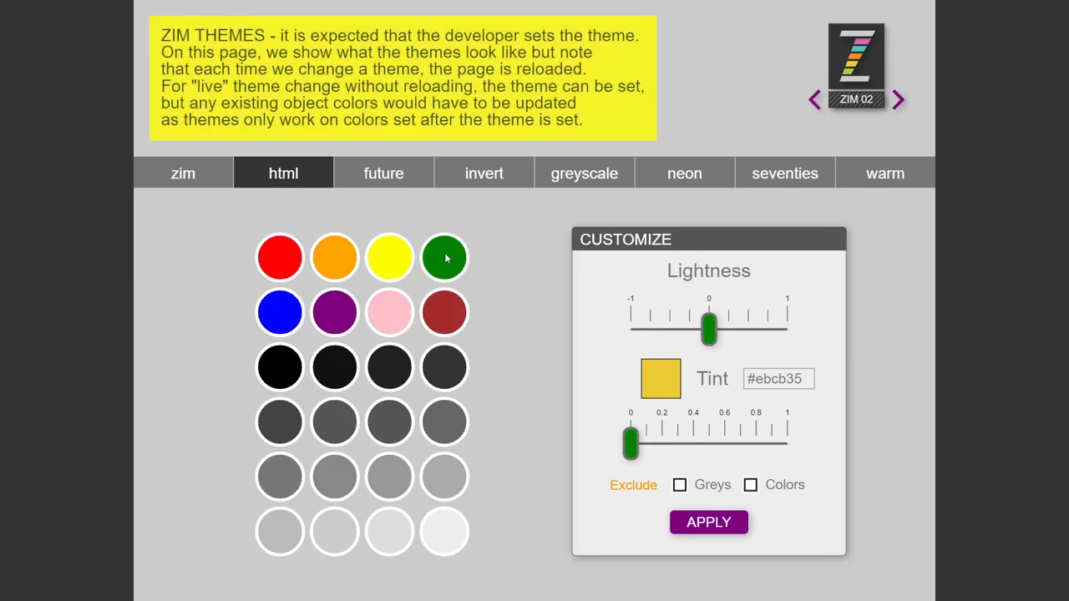
pyautogui.moveTo(401, 371)
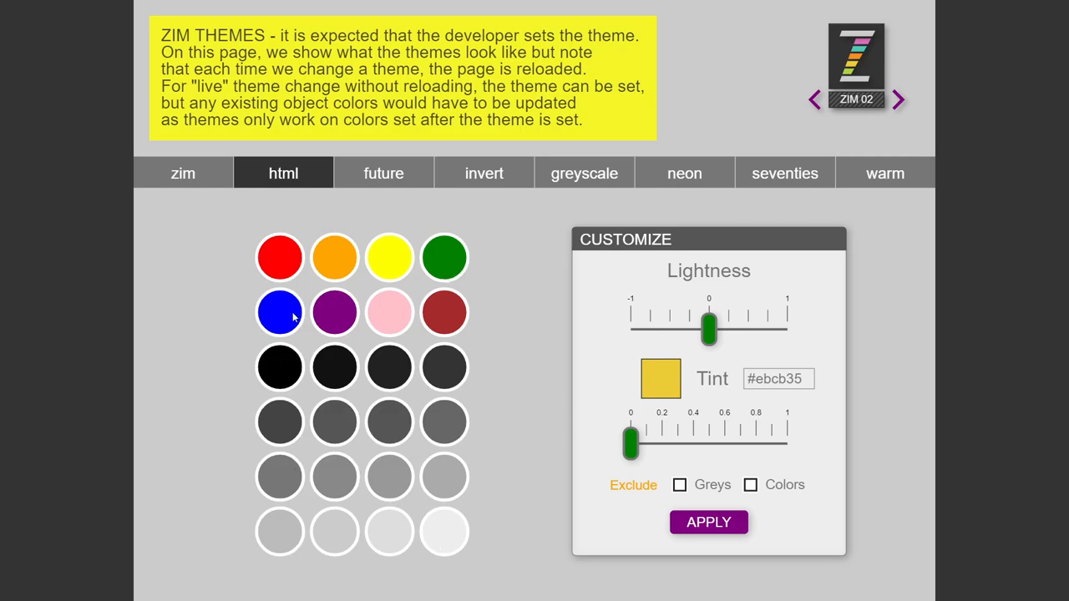
pyautogui.moveTo(478, 314)
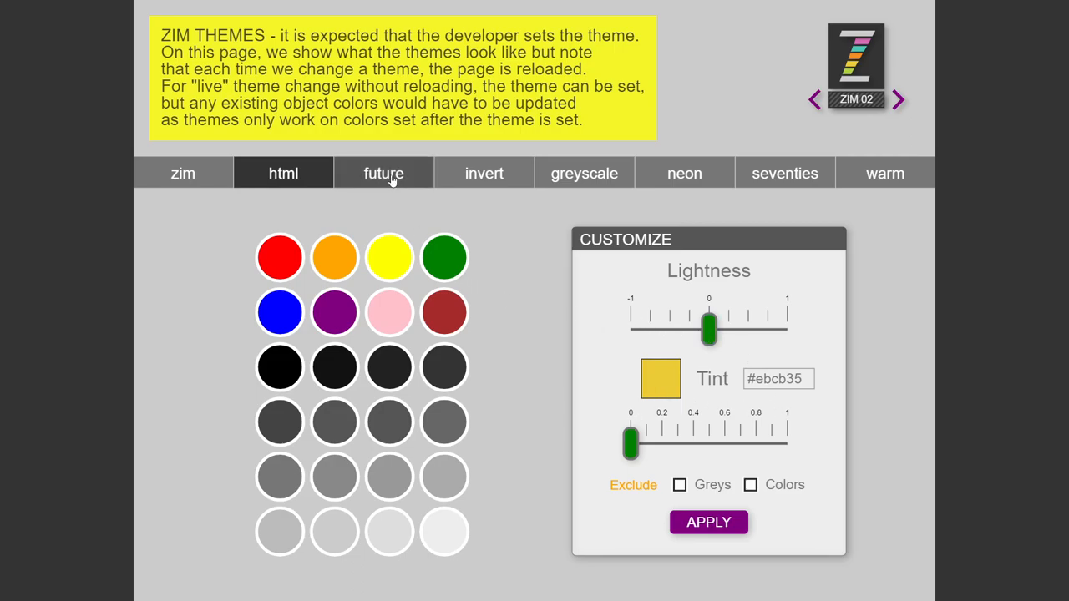
pyautogui.click(384, 172)
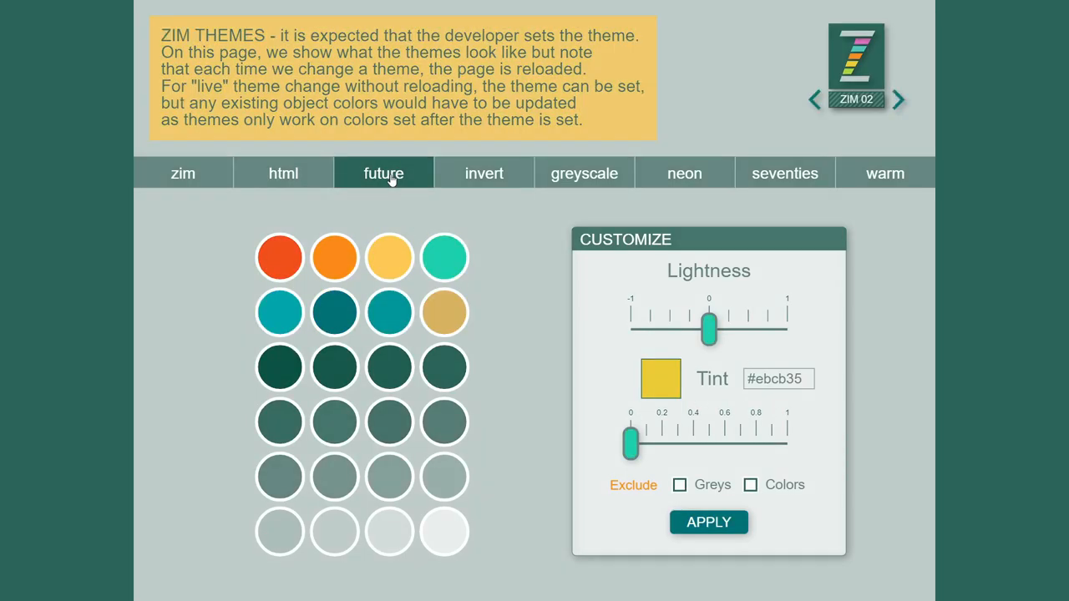
pyautogui.click(484, 172)
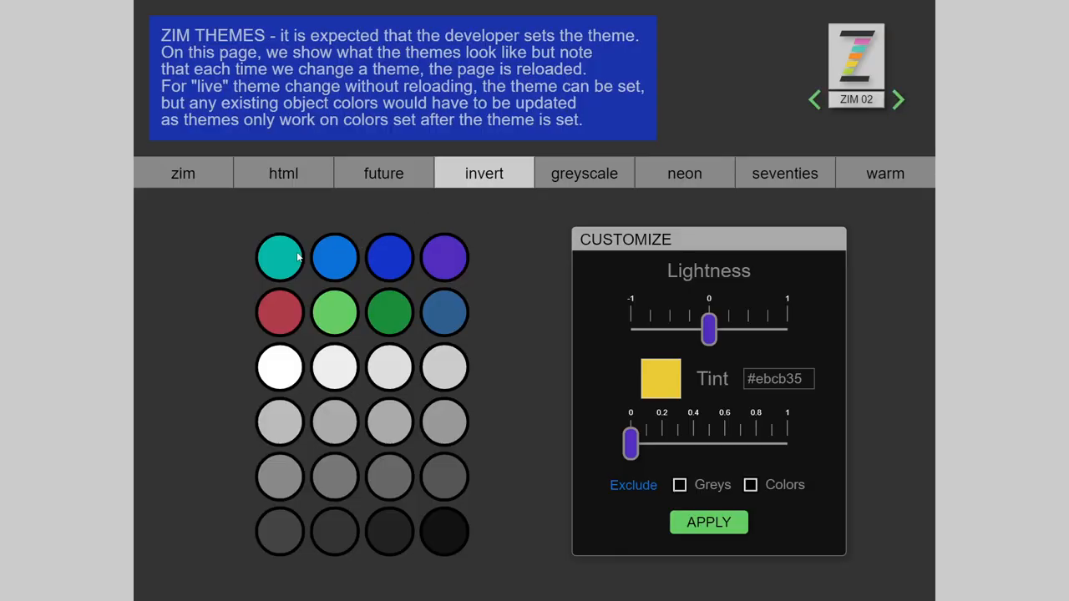
pyautogui.moveTo(736, 326)
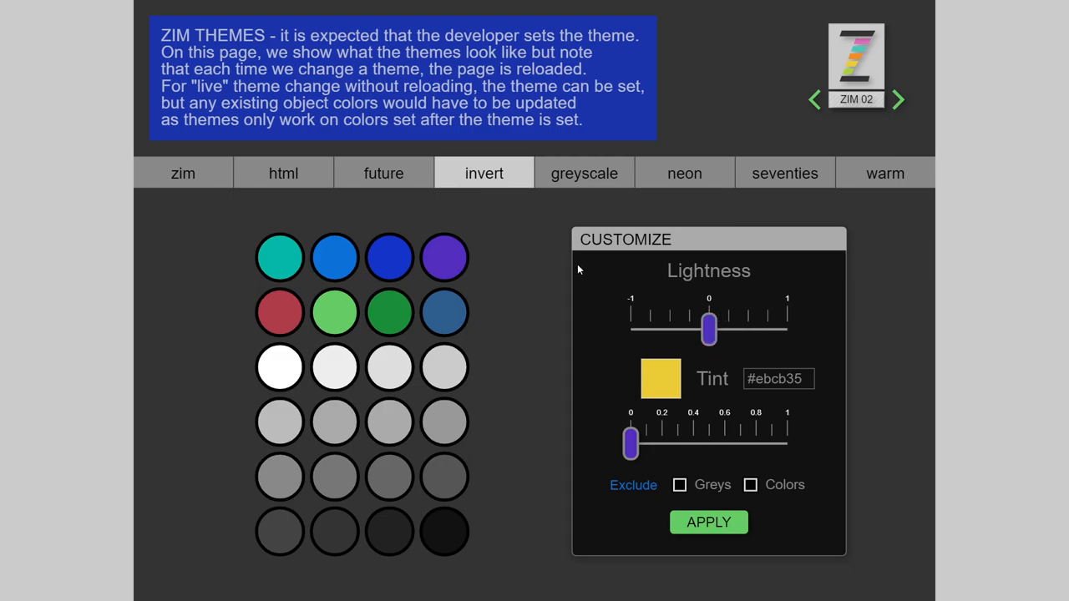
# Step: Preview the greyscale theme with lowered lightness, then the neon and seventies themes
pyautogui.click(585, 172)
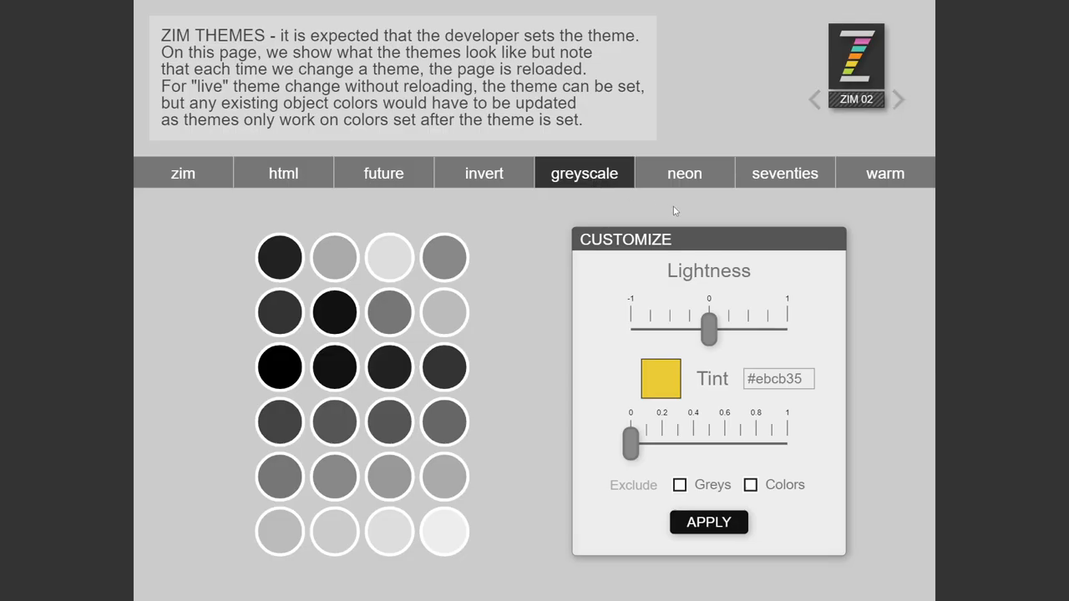
pyautogui.moveTo(708, 327); pyautogui.dragTo(678, 327)
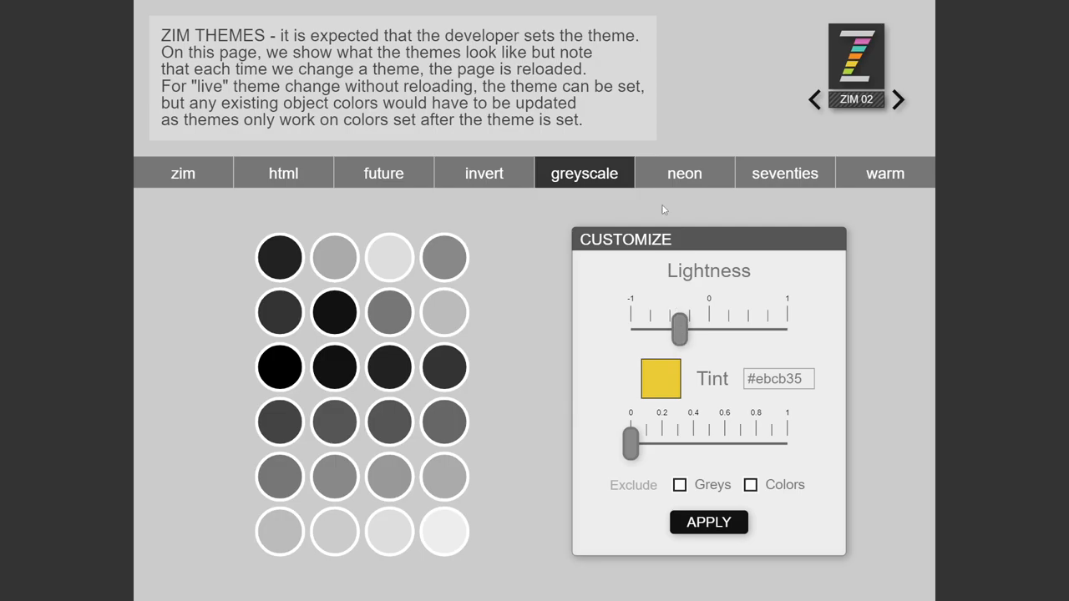
pyautogui.click(685, 172)
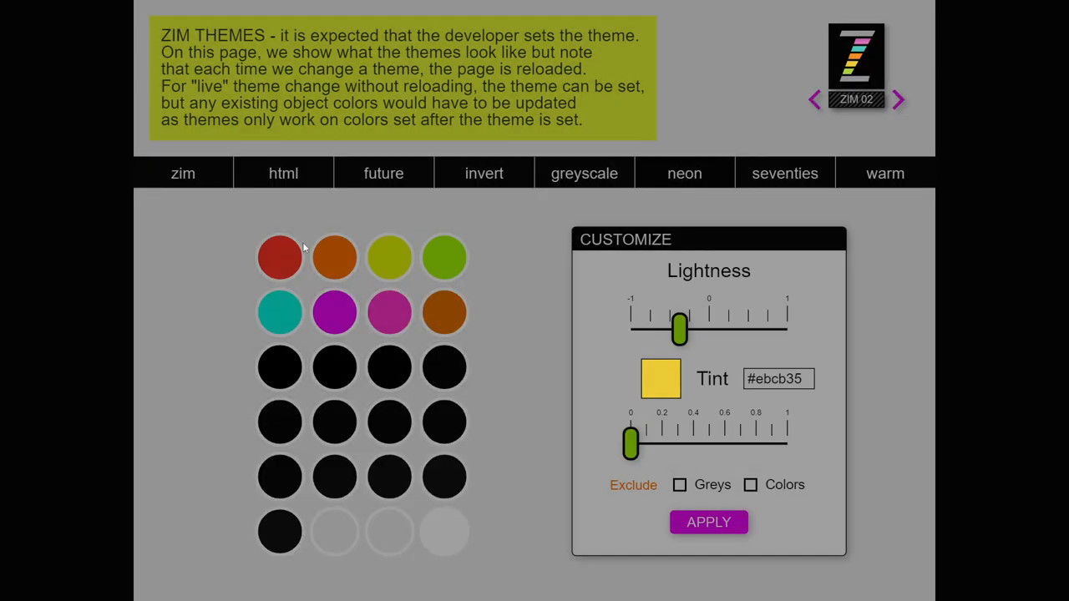
pyautogui.moveTo(785, 172)
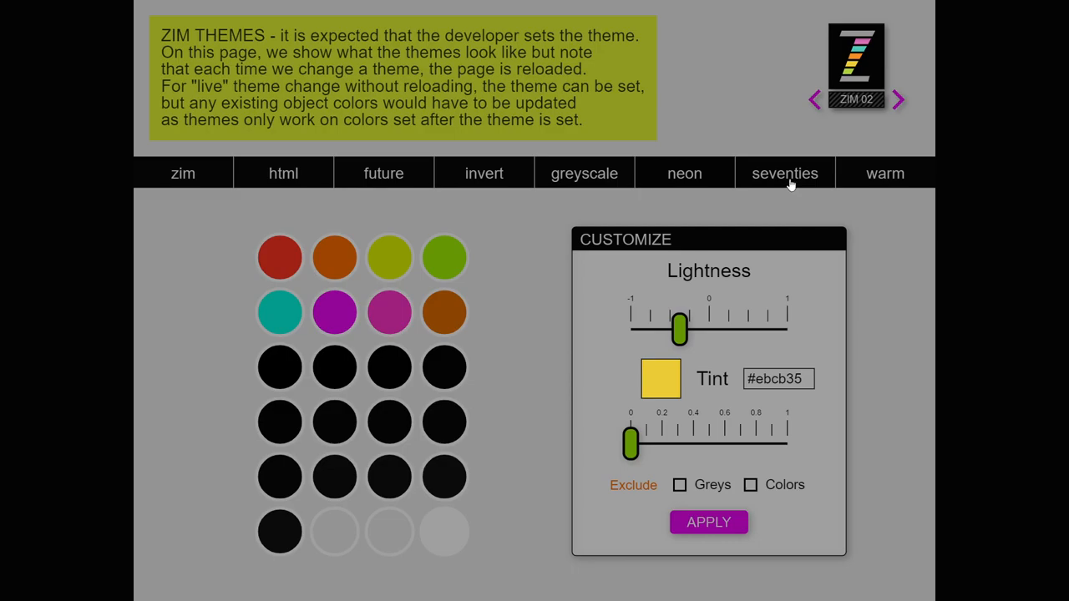
pyautogui.click(785, 172)
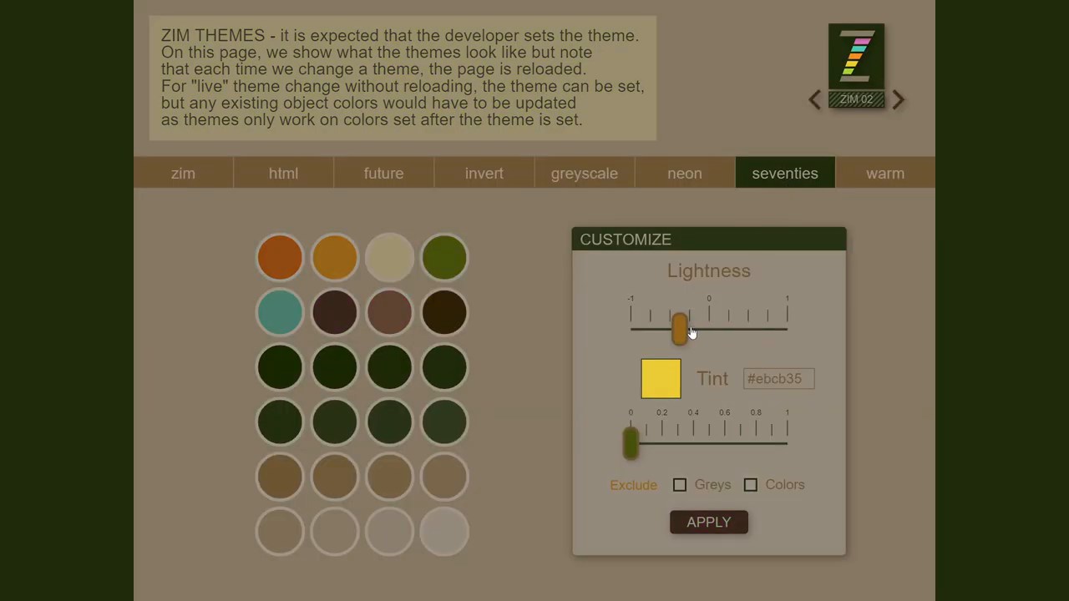
# Step: Return to neon, reset lightness to zero and apply, then preview seventies and warm
pyautogui.click(685, 172)
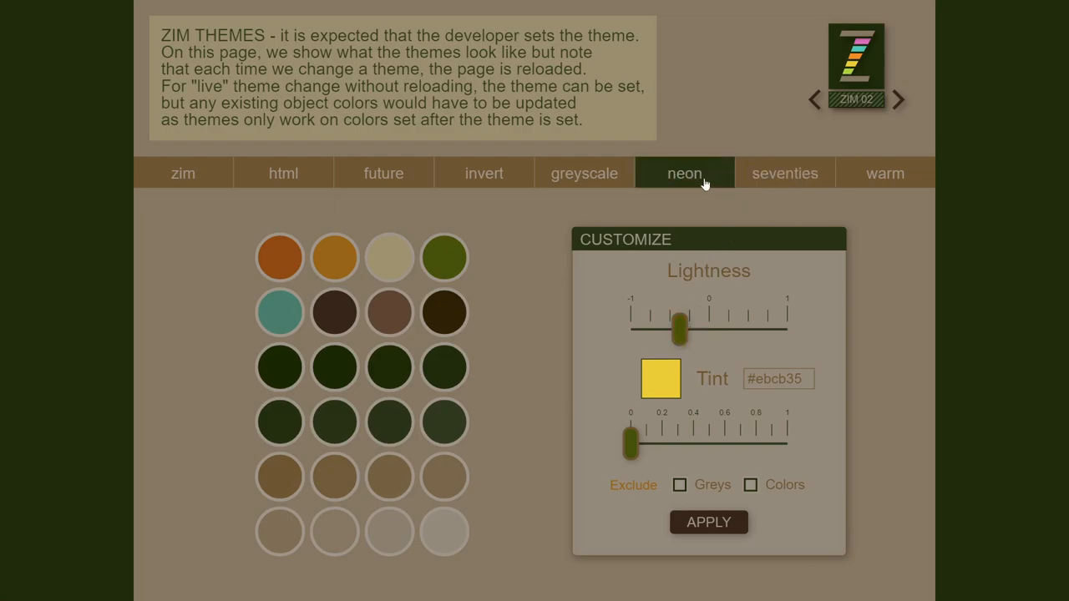
pyautogui.click(685, 172)
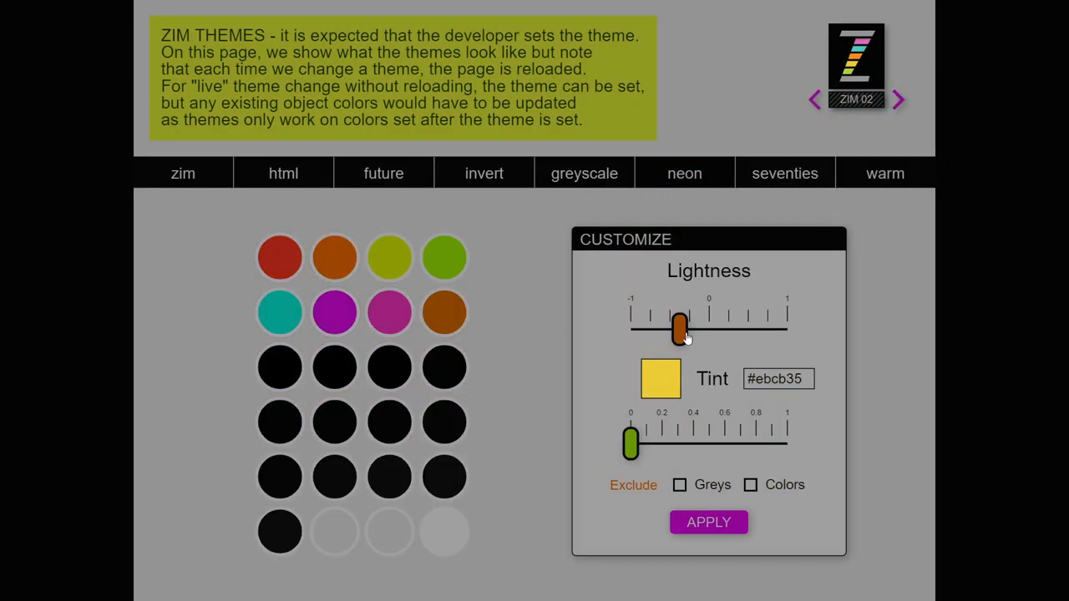
pyautogui.moveTo(682, 327); pyautogui.dragTo(708, 328)
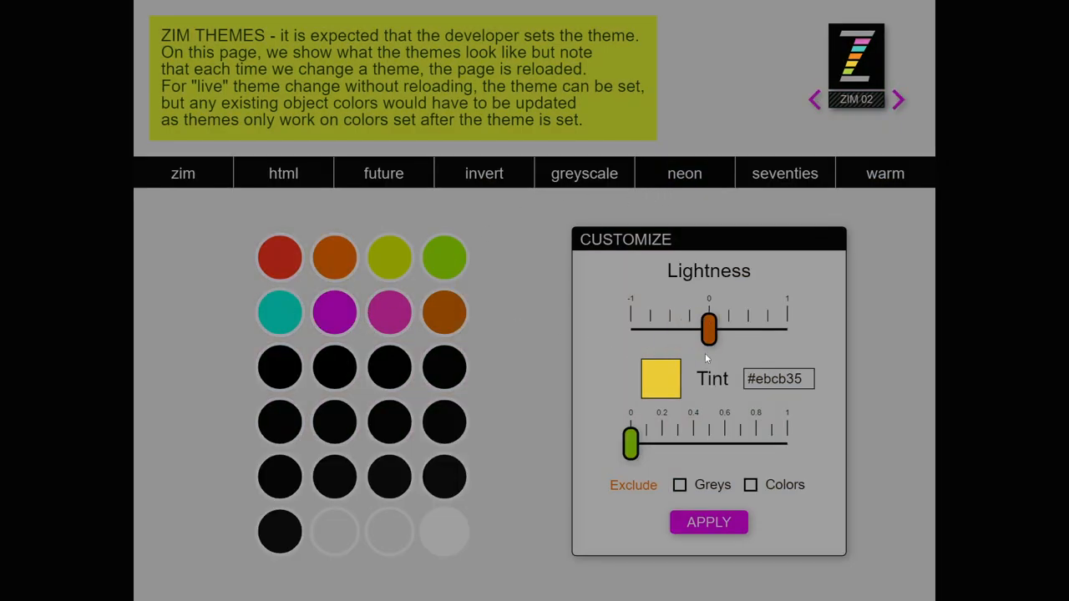
pyautogui.moveTo(709, 326)
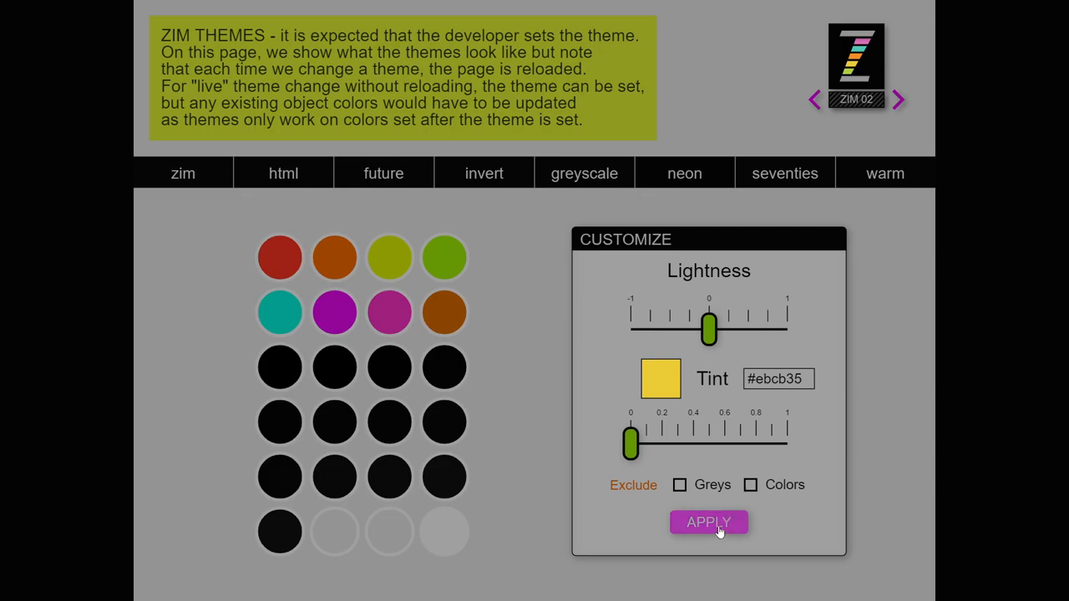
pyautogui.click(709, 522)
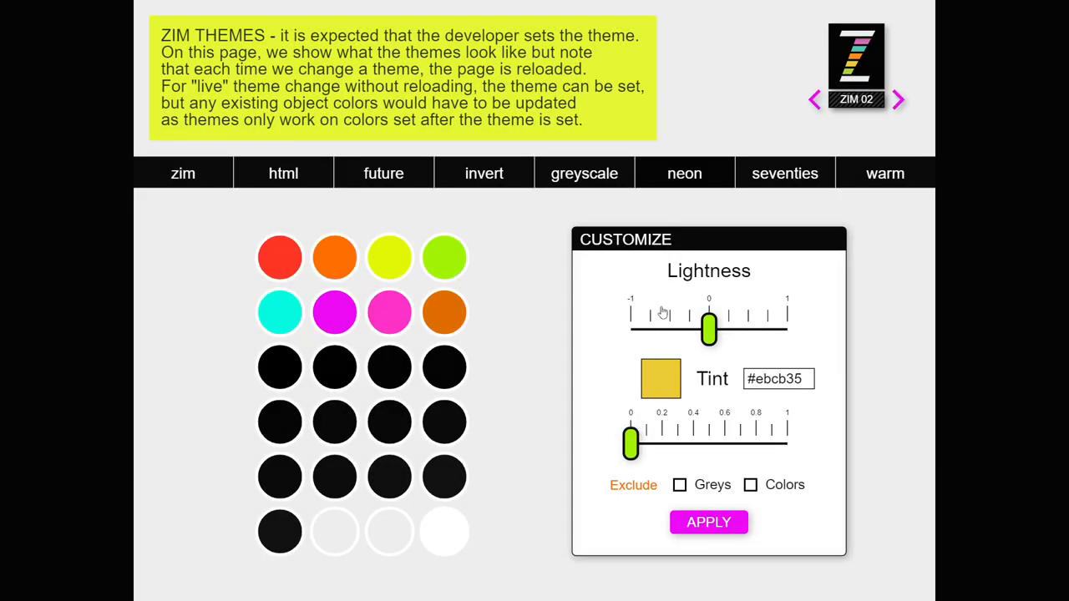
pyautogui.click(785, 172)
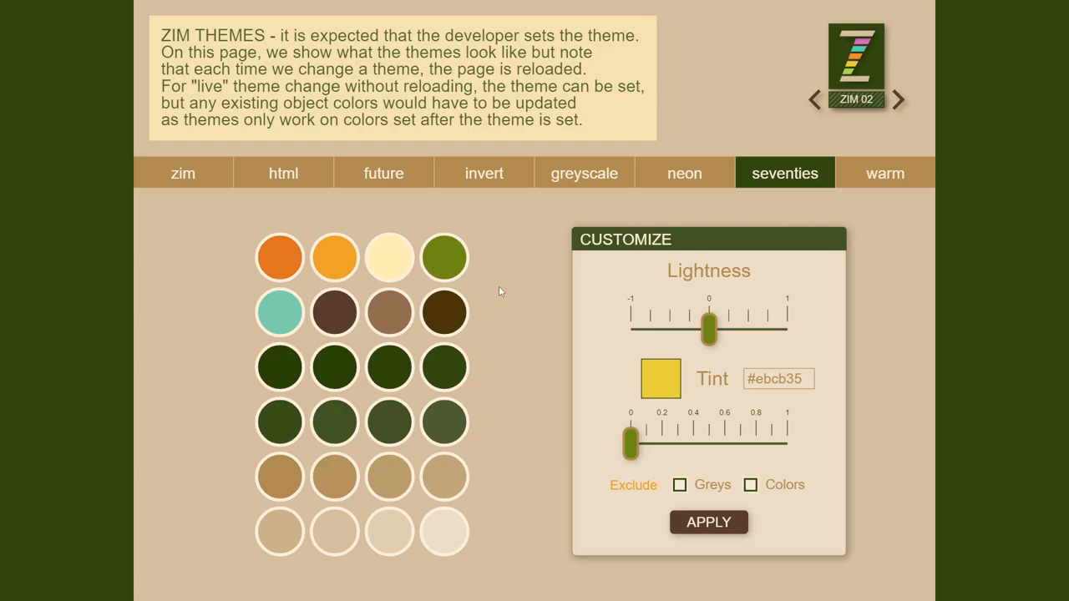
pyautogui.click(885, 172)
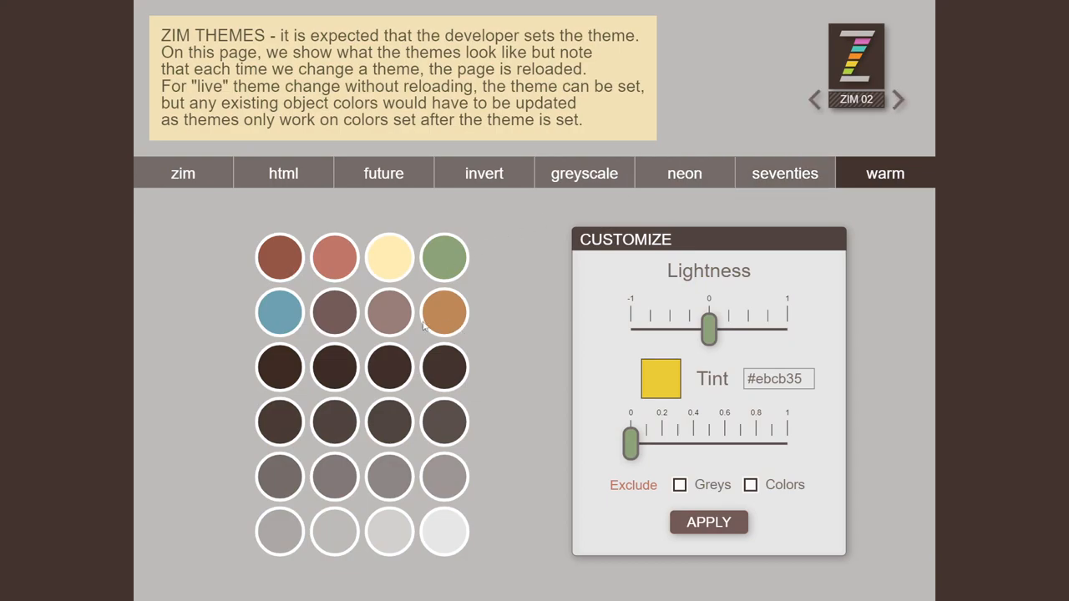
pyautogui.moveTo(378, 326)
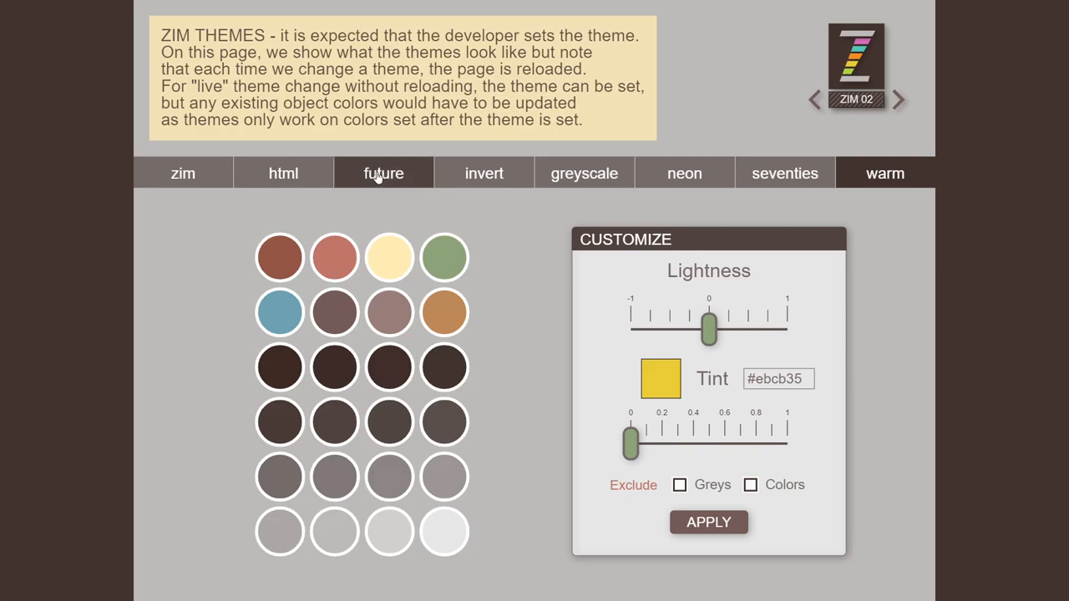
# Step: Switch back to the zim theme and apply a darker lightness to the colours only, excluding greys
pyautogui.click(182, 172)
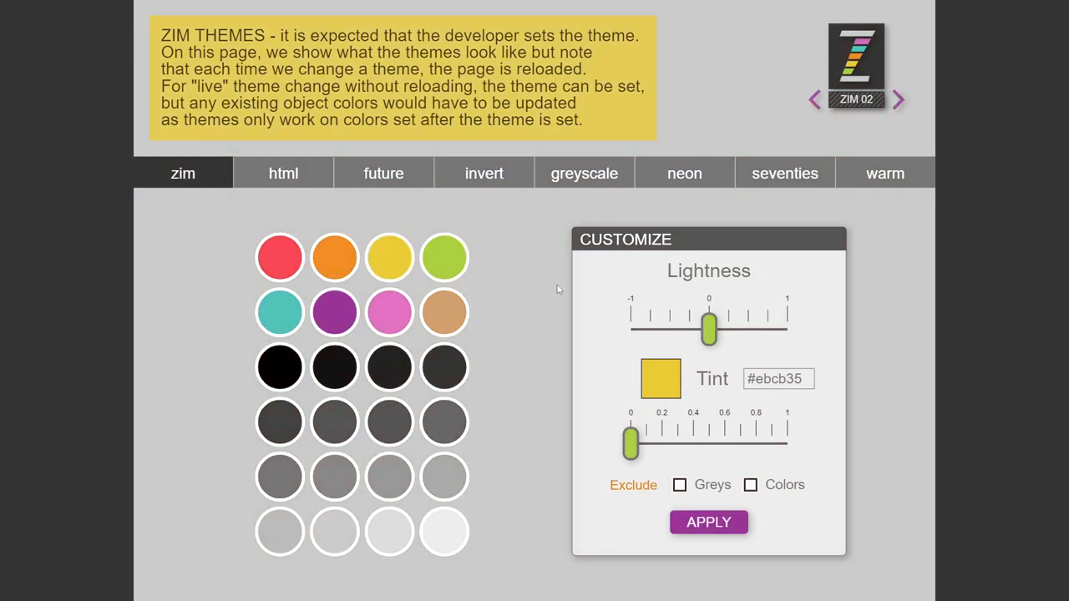
pyautogui.moveTo(708, 328); pyautogui.dragTo(679, 328)
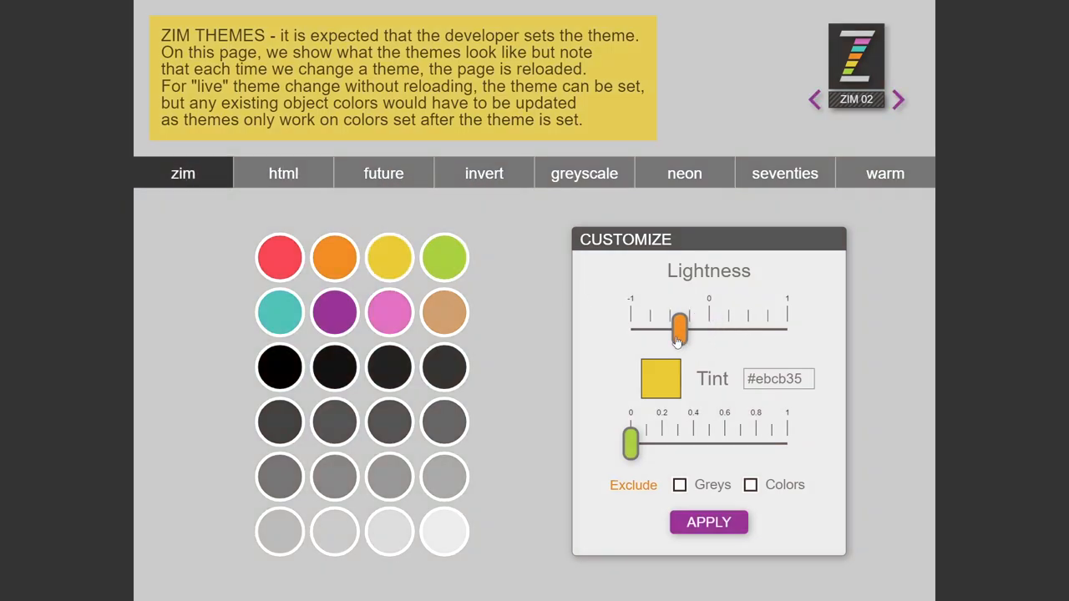
pyautogui.click(708, 521)
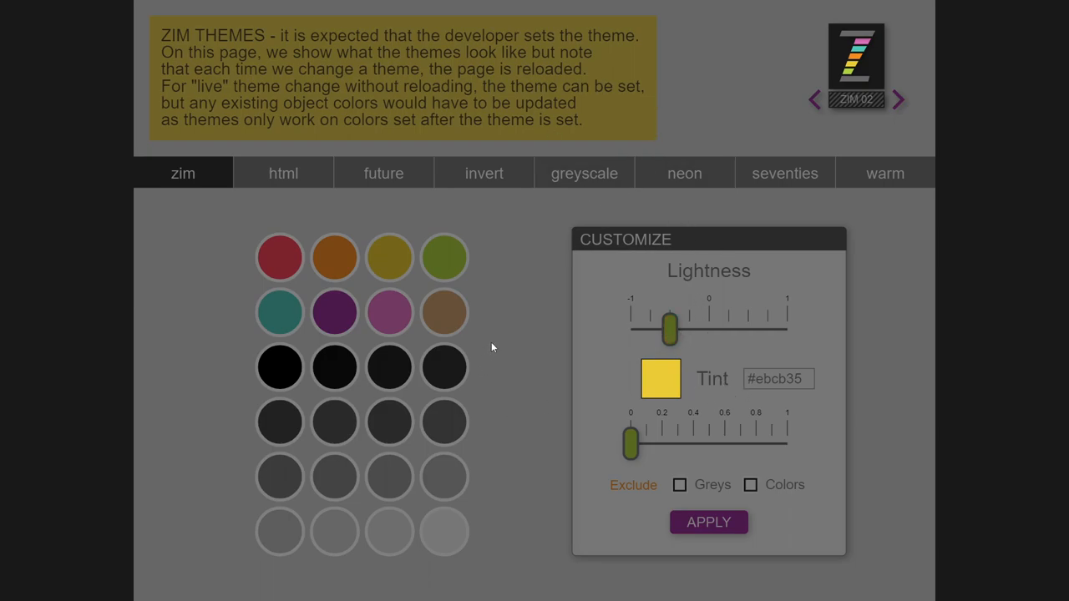
pyautogui.moveTo(875, 371)
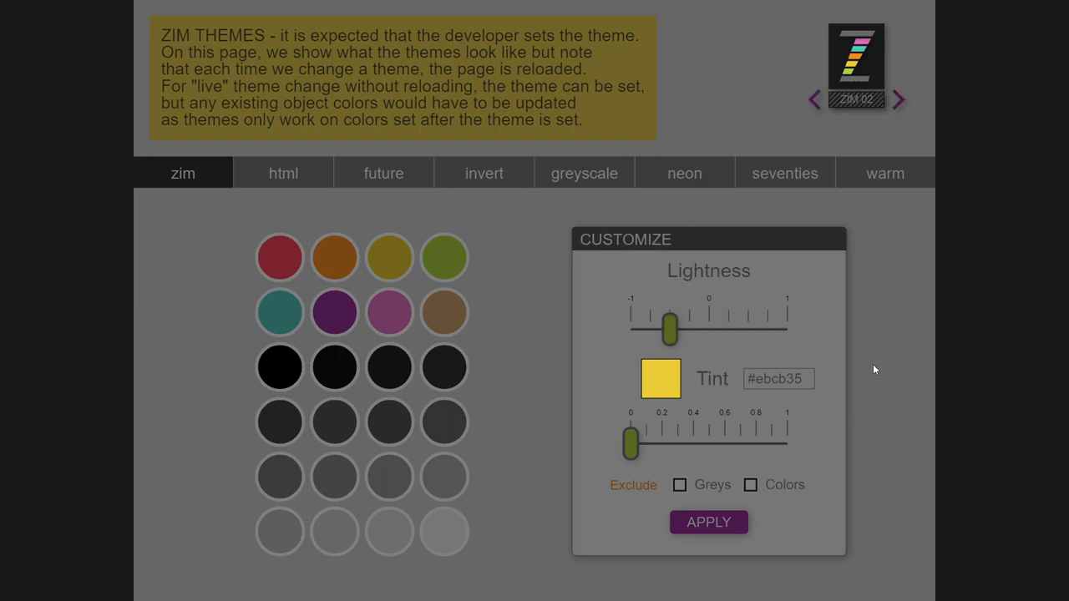
pyautogui.click(680, 485)
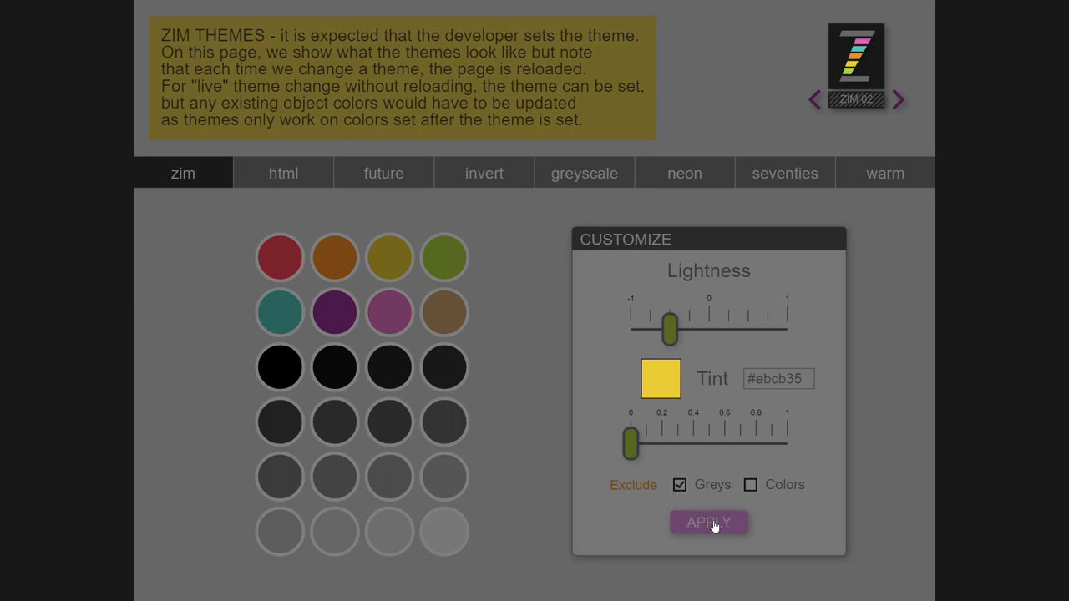
pyautogui.click(709, 522)
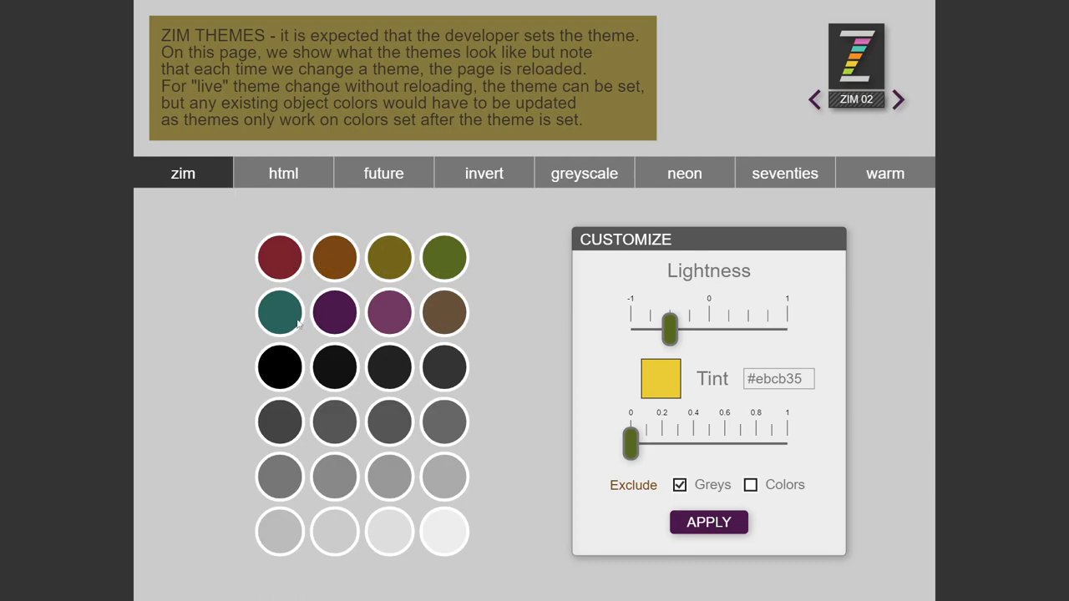
pyautogui.moveTo(449, 381)
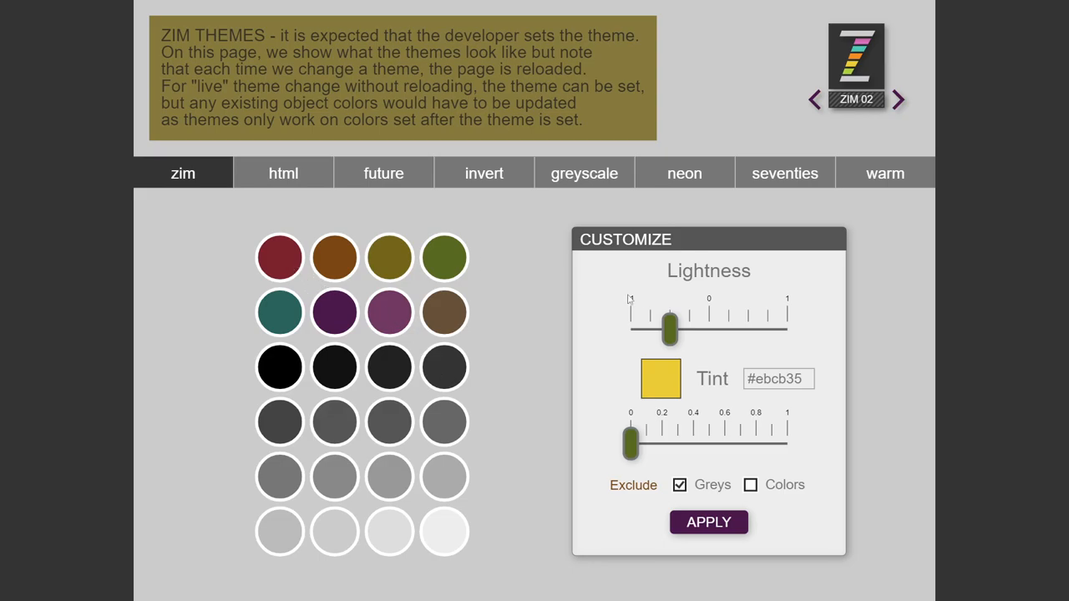
# Step: Raise the lightness well above zero and apply it to the greys only, excluding colours
pyautogui.moveTo(668, 327); pyautogui.dragTo(748, 328)
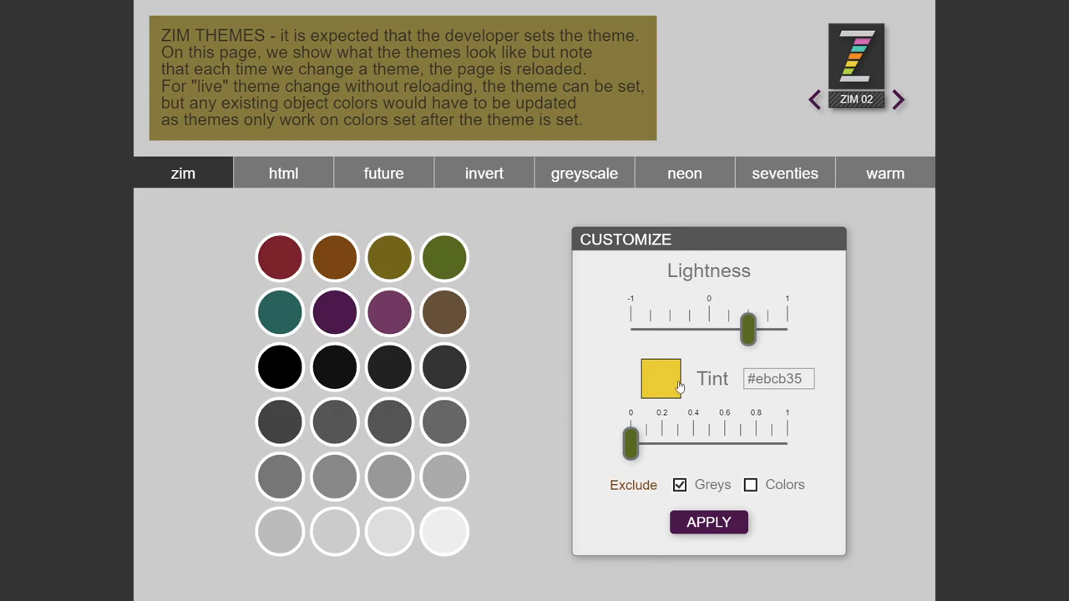
pyautogui.click(709, 521)
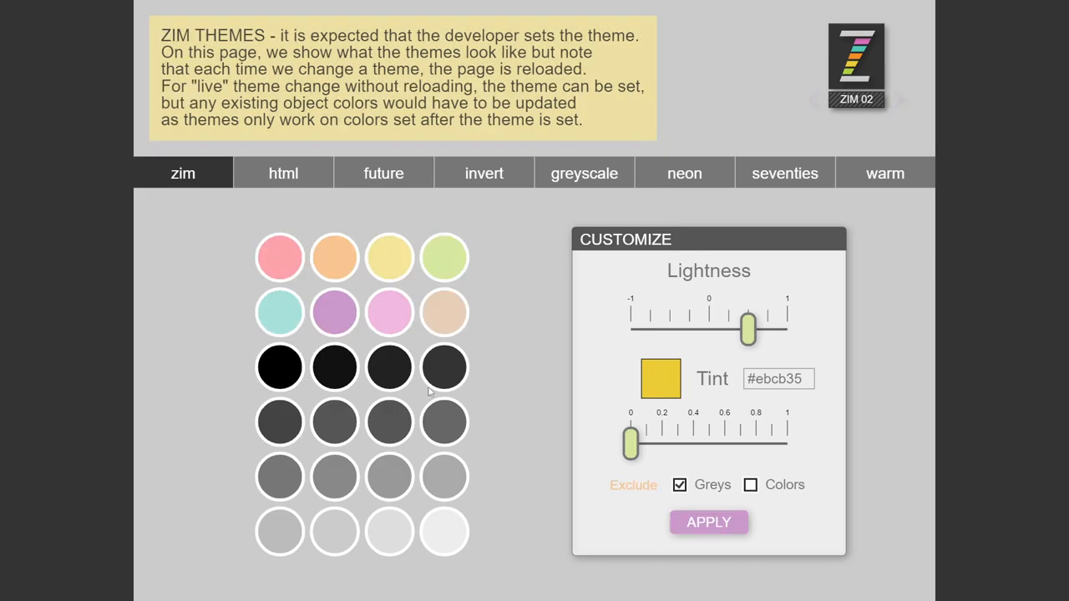
pyautogui.moveTo(427, 309)
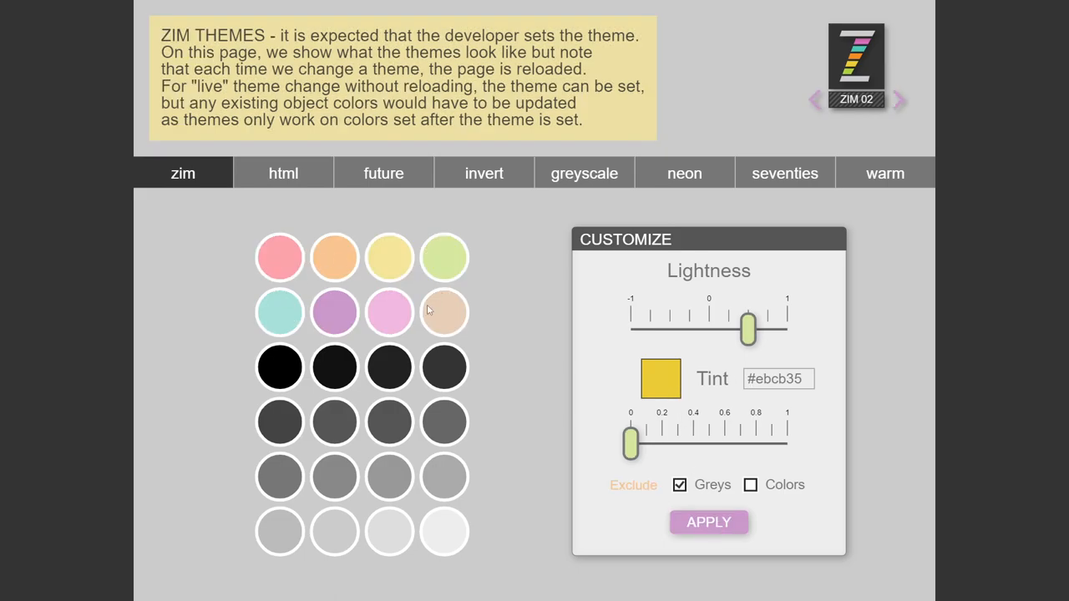
pyautogui.moveTo(748, 328); pyautogui.dragTo(743, 327)
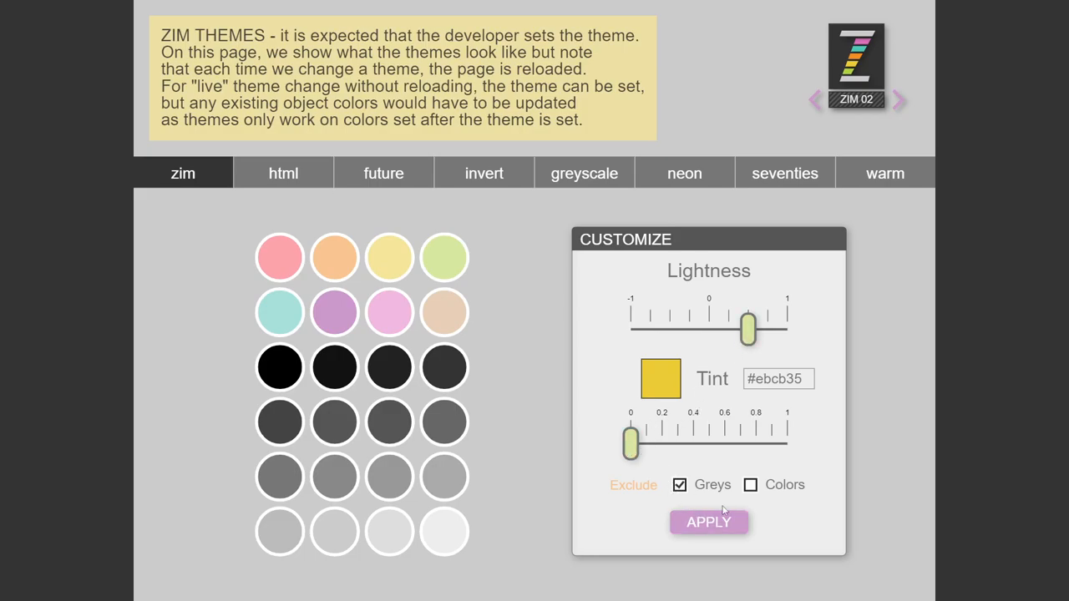
pyautogui.click(750, 485)
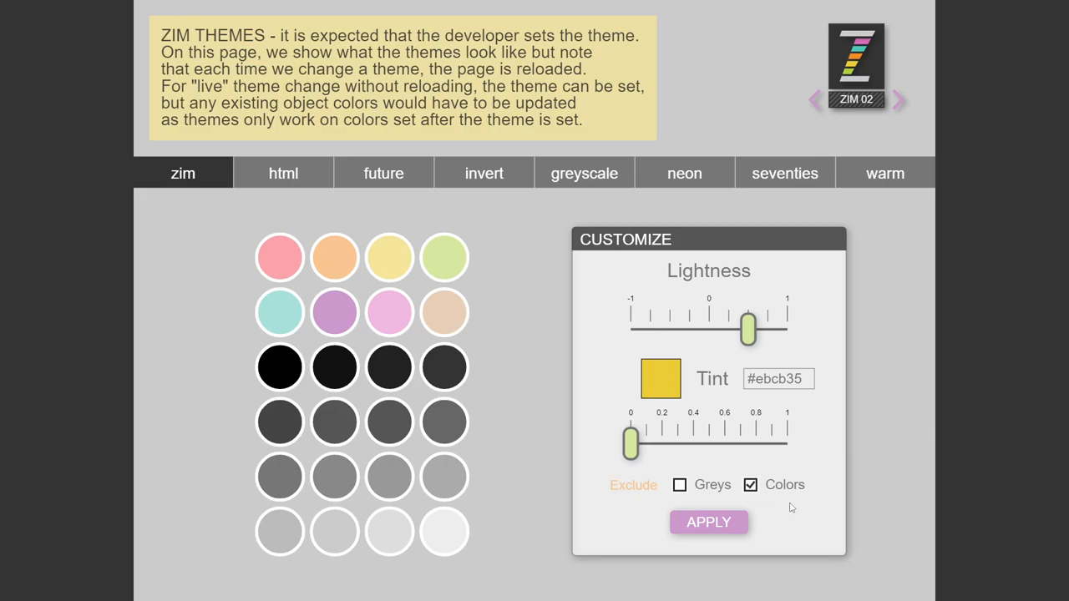
pyautogui.click(708, 521)
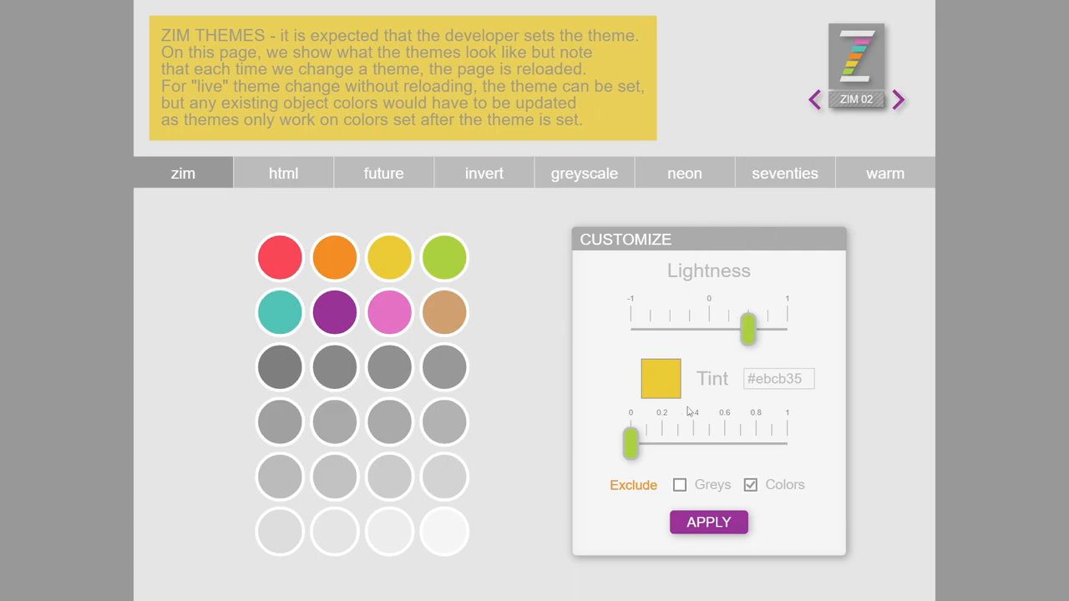
pyautogui.moveTo(572, 358)
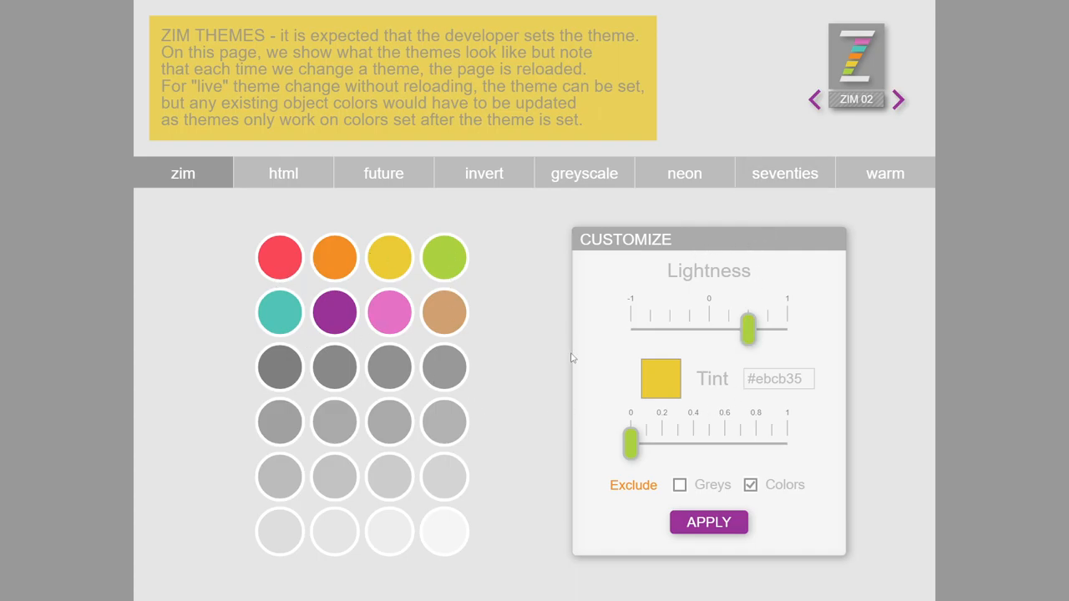
pyautogui.moveTo(711, 400)
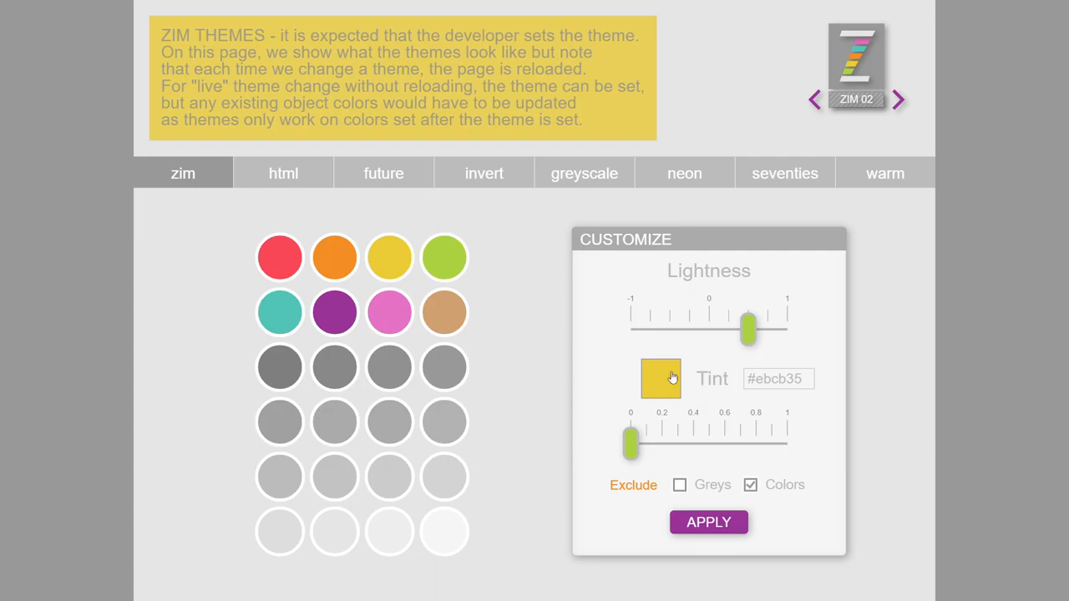
# Step: Pick the pinkish-red tint #ff2059 and raise its strength to about 0.6 on the greys
pyautogui.click(662, 377)
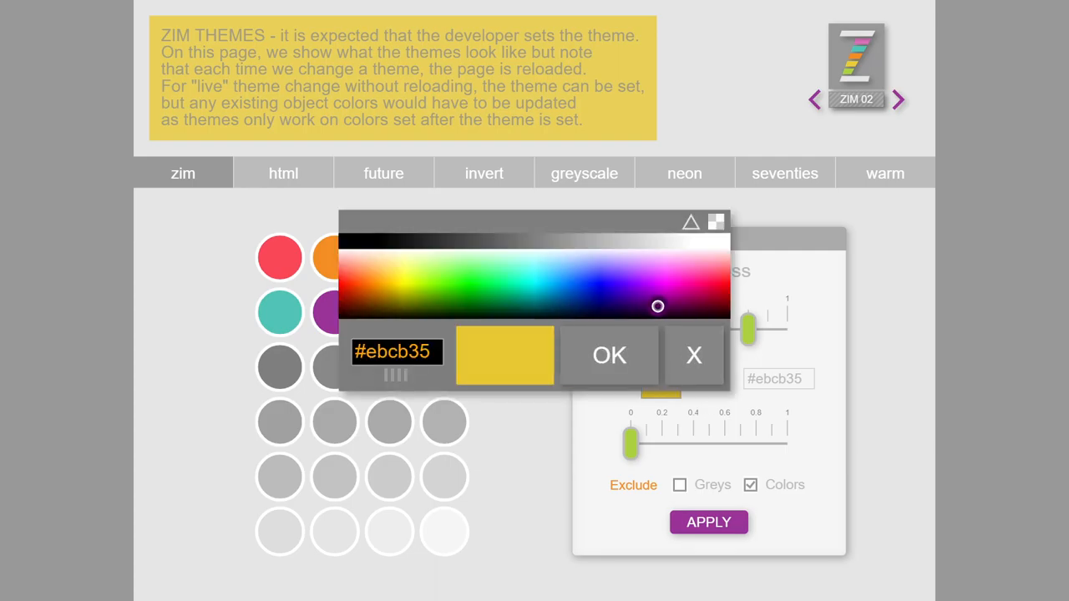
pyautogui.click(608, 354)
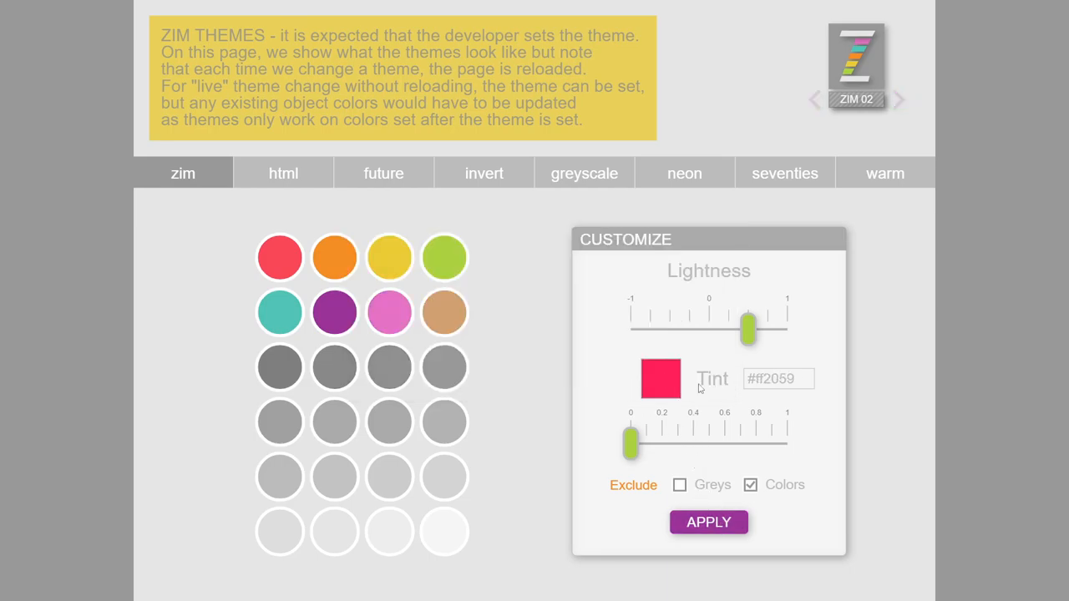
pyautogui.moveTo(632, 442); pyautogui.dragTo(649, 441)
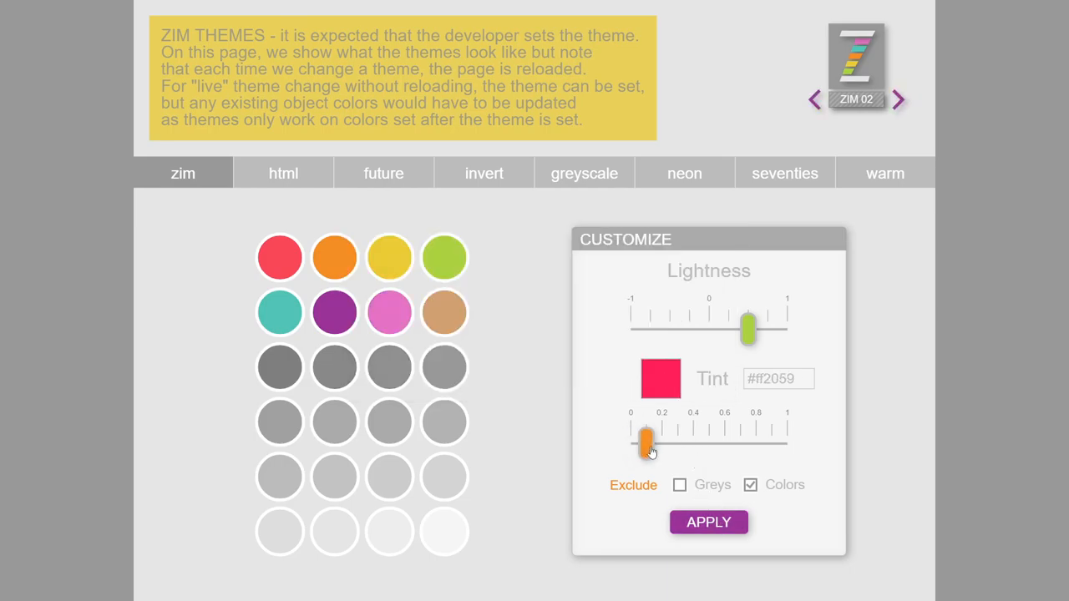
pyautogui.moveTo(649, 437); pyautogui.dragTo(660, 443)
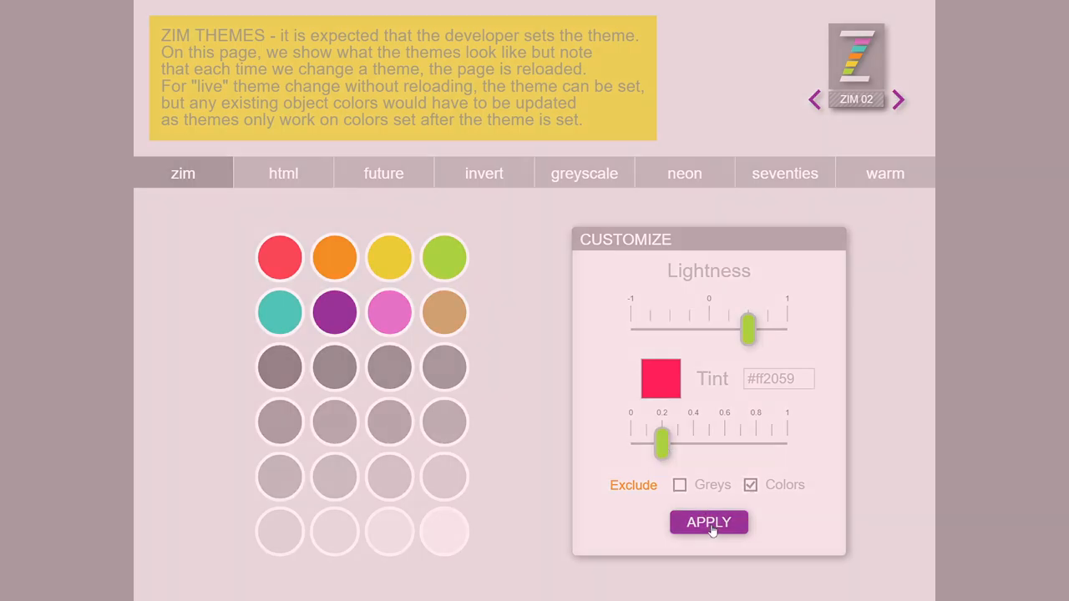
pyautogui.moveTo(691, 491)
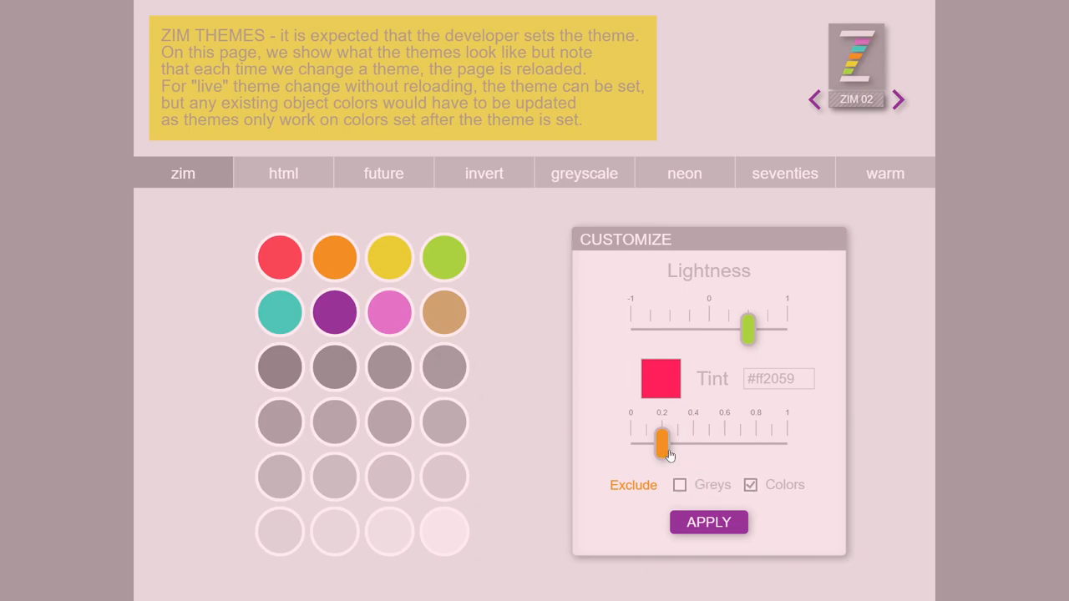
pyautogui.moveTo(661, 441); pyautogui.dragTo(723, 441)
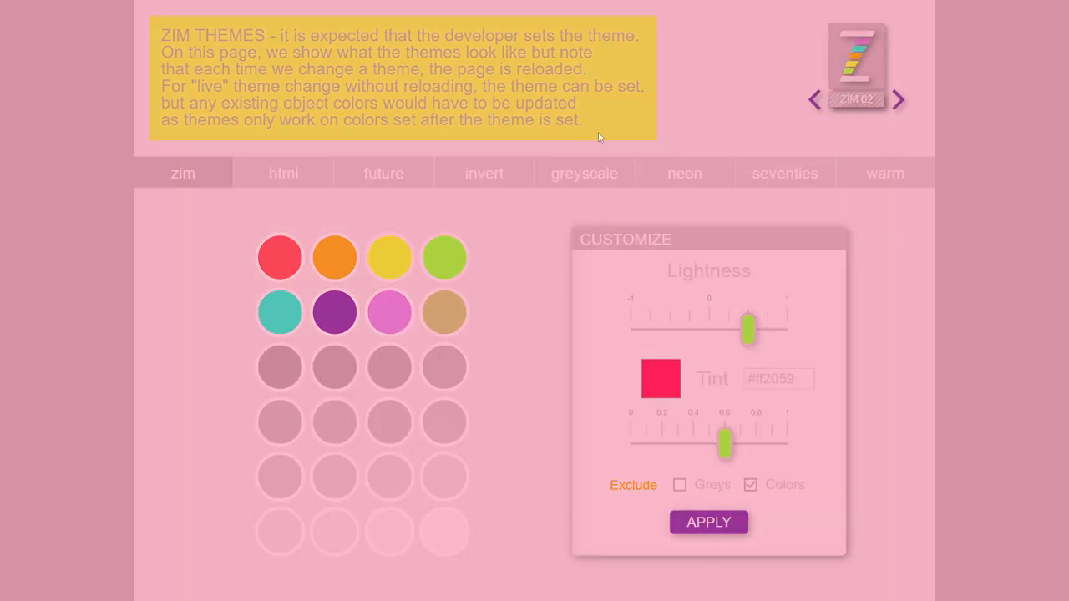
# Step: Include colours again, reset lightness and tint to zero and apply the plain zim theme
pyautogui.click(750, 485)
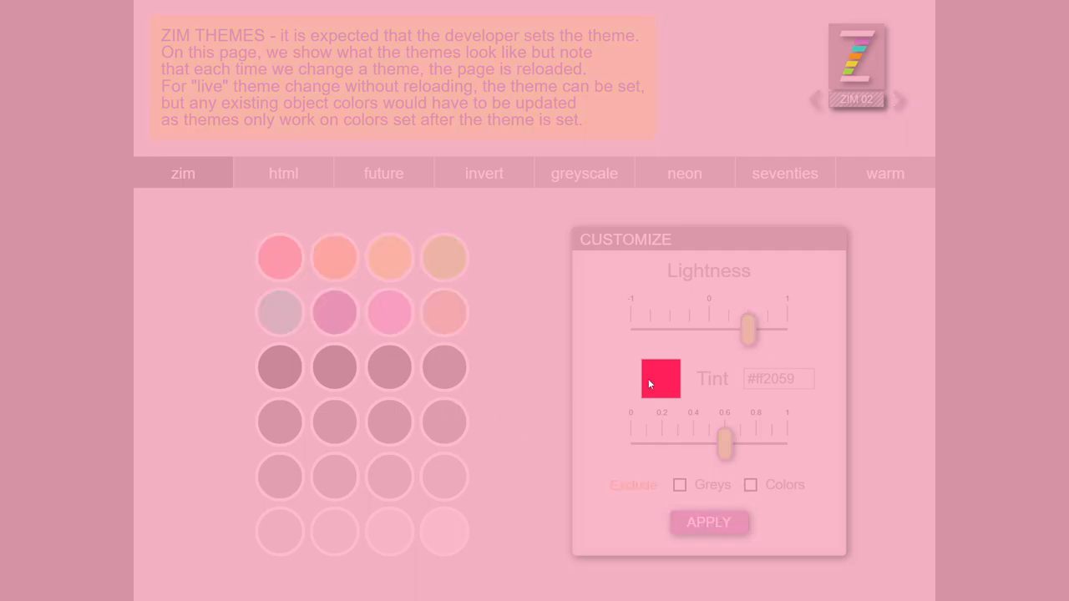
pyautogui.moveTo(748, 328); pyautogui.dragTo(710, 327)
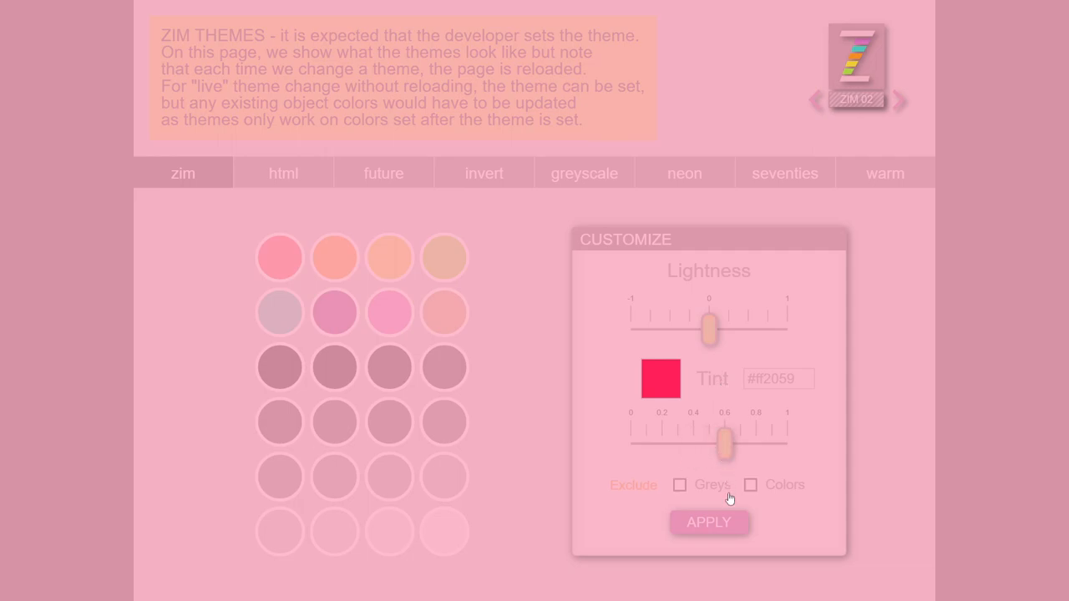
pyautogui.click(708, 521)
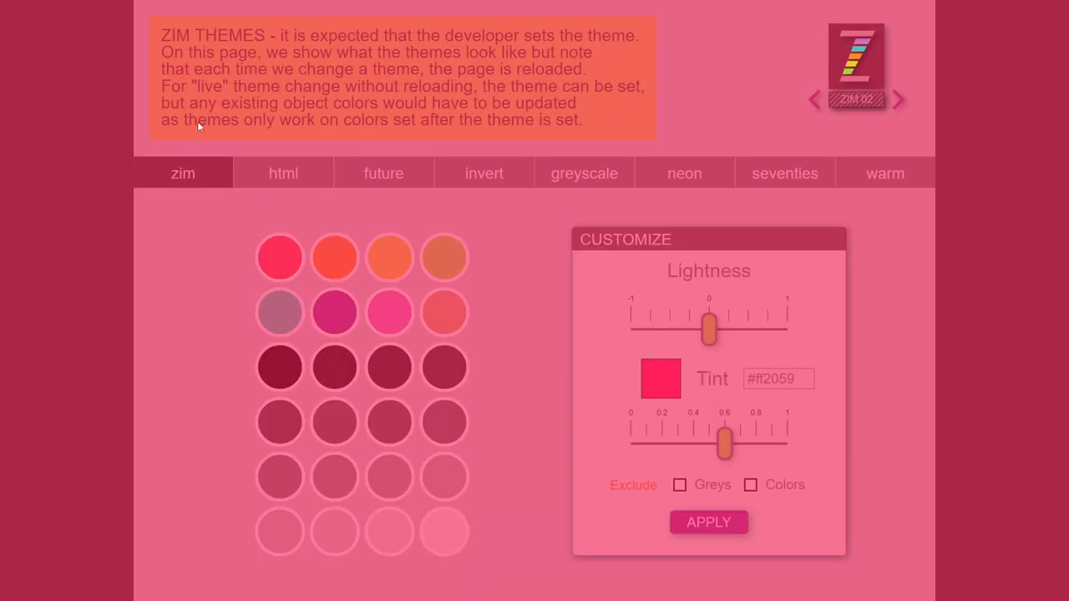
pyautogui.click(708, 521)
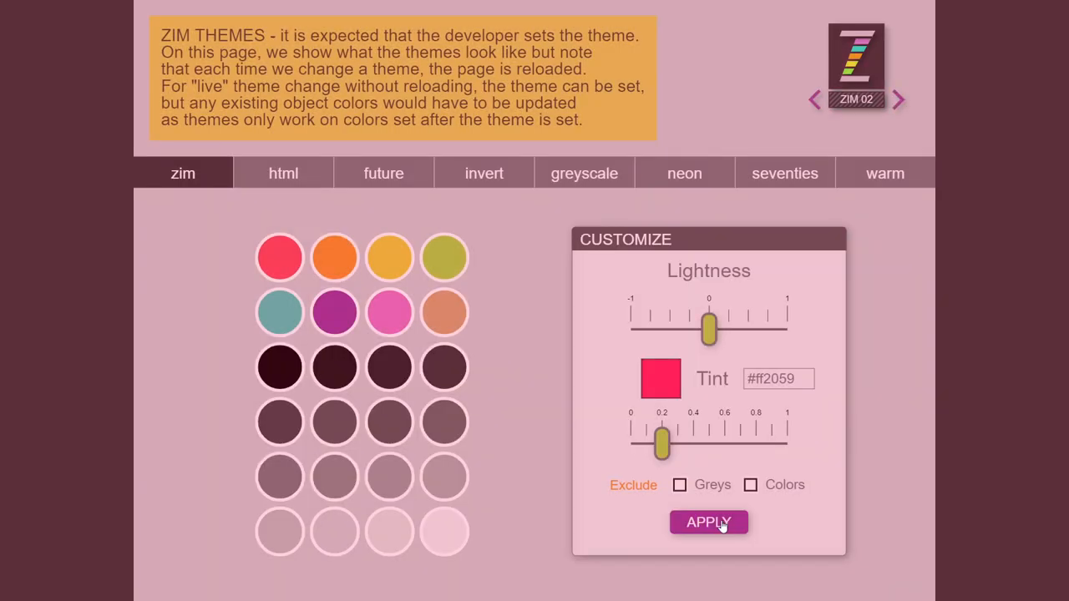
pyautogui.moveTo(194, 341)
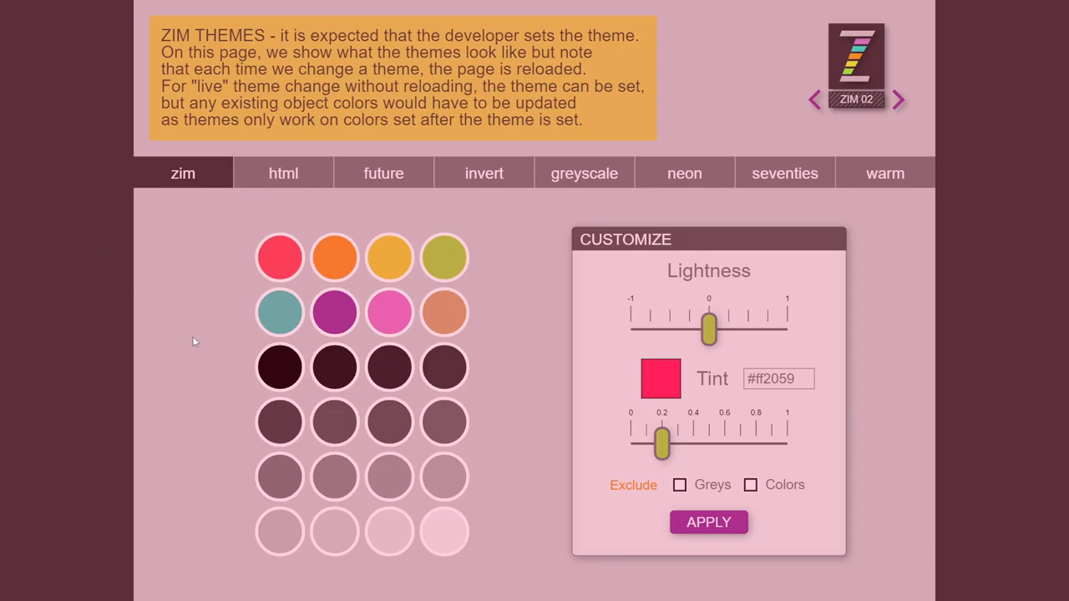
pyautogui.moveTo(558, 411)
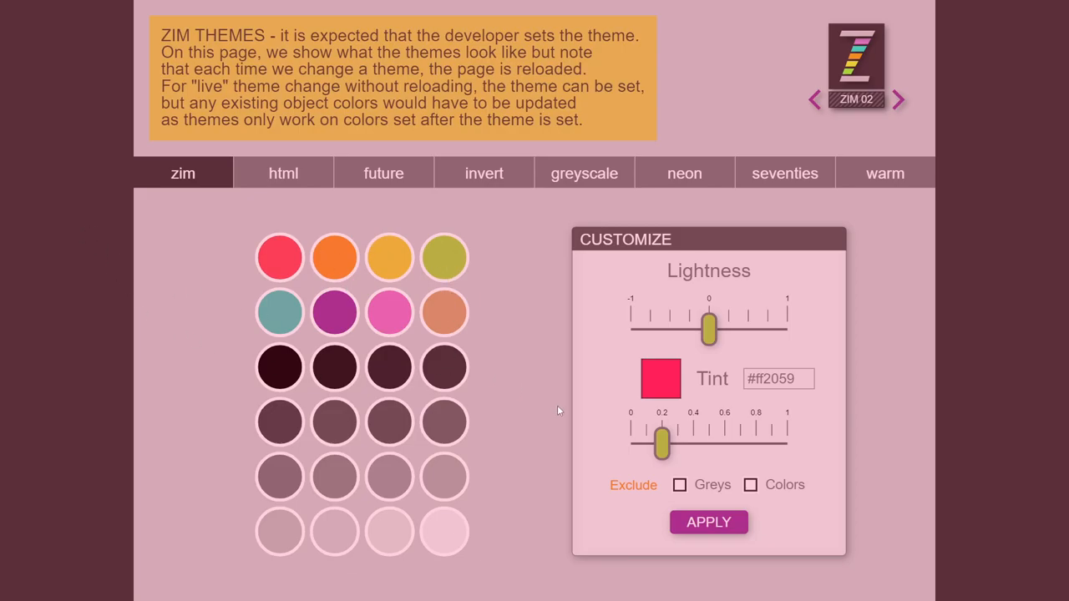
pyautogui.moveTo(661, 441); pyautogui.dragTo(785, 441)
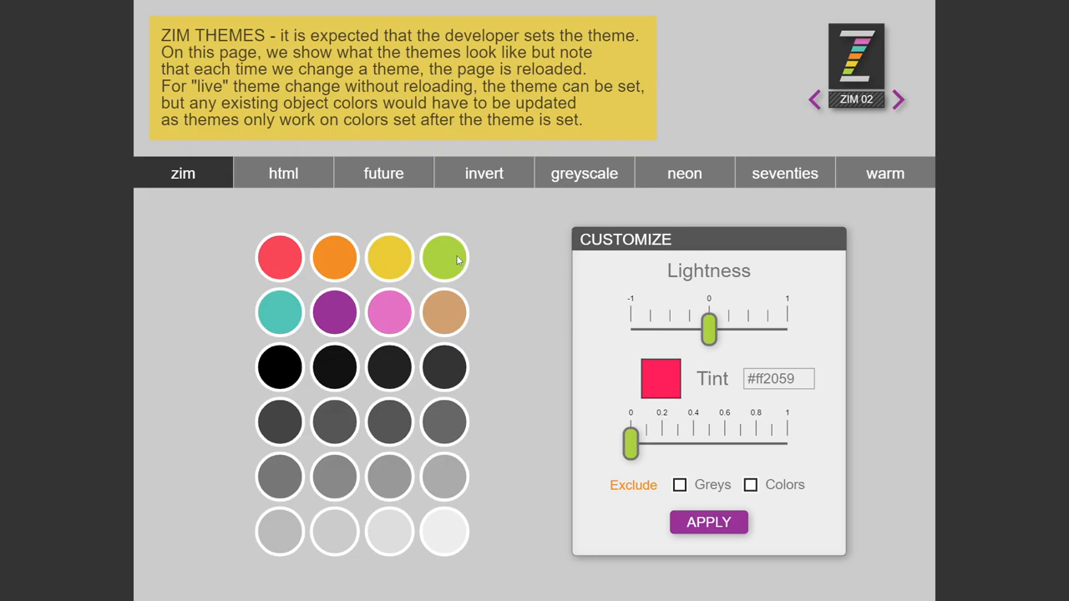
pyautogui.moveTo(545, 354)
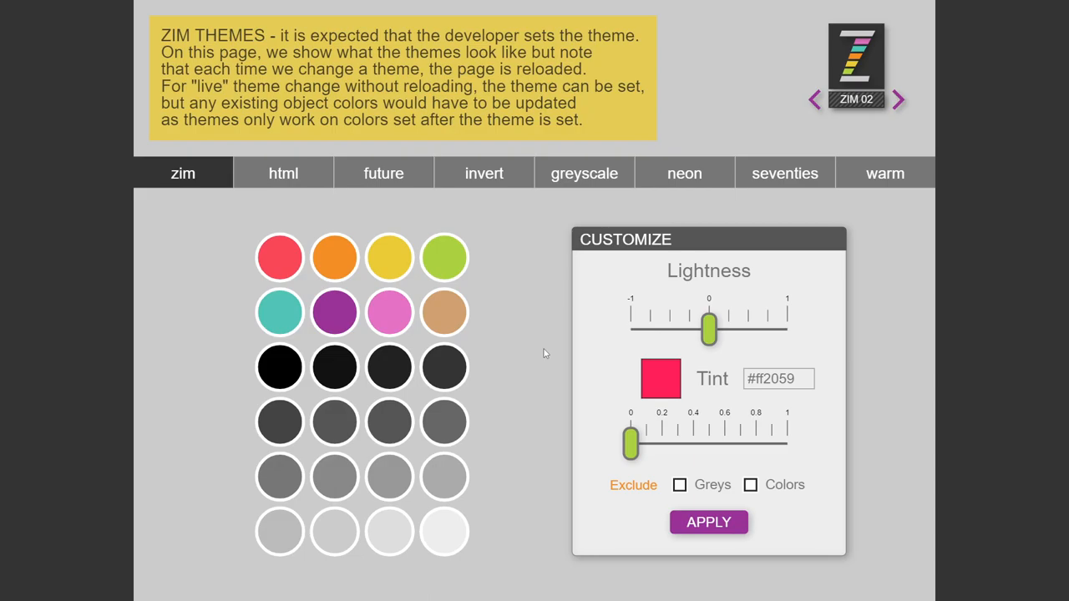
pyautogui.moveTo(551, 397)
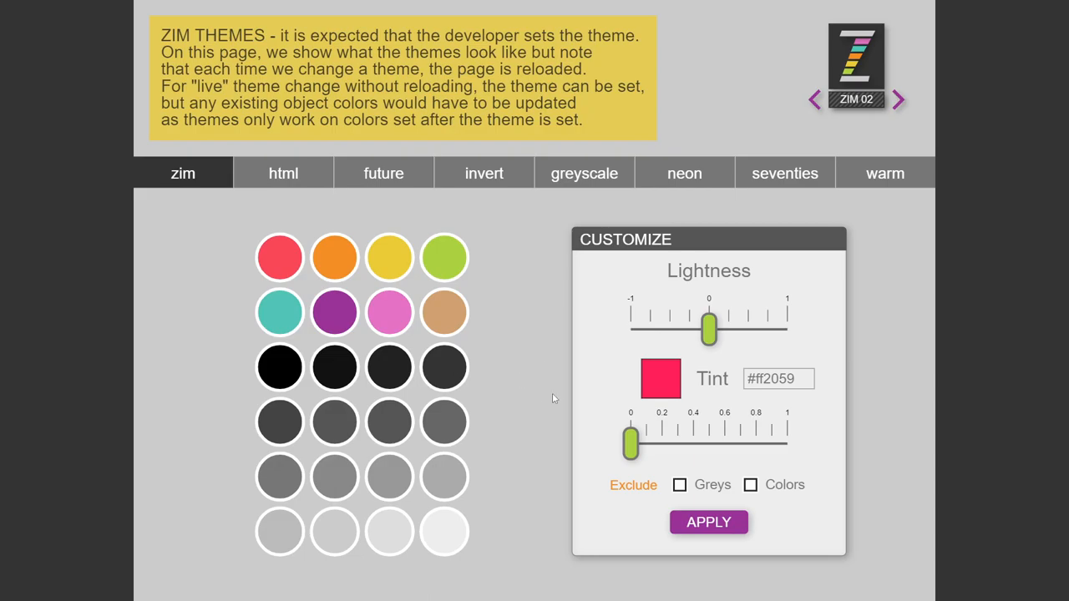
pyautogui.moveTo(485, 172)
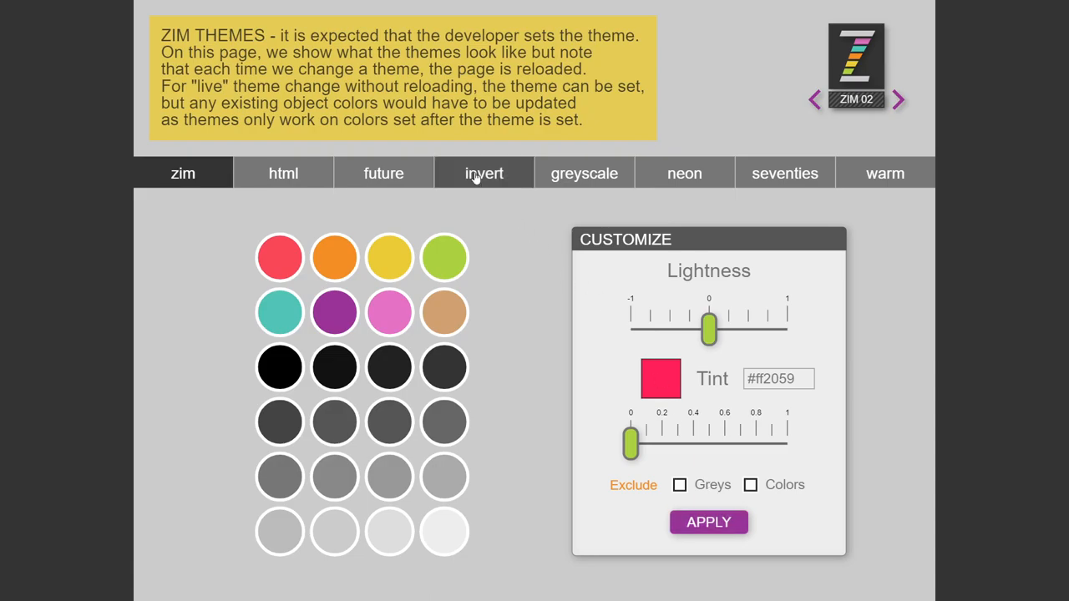
# Step: Switch the themes page to the invert theme
pyautogui.click(485, 172)
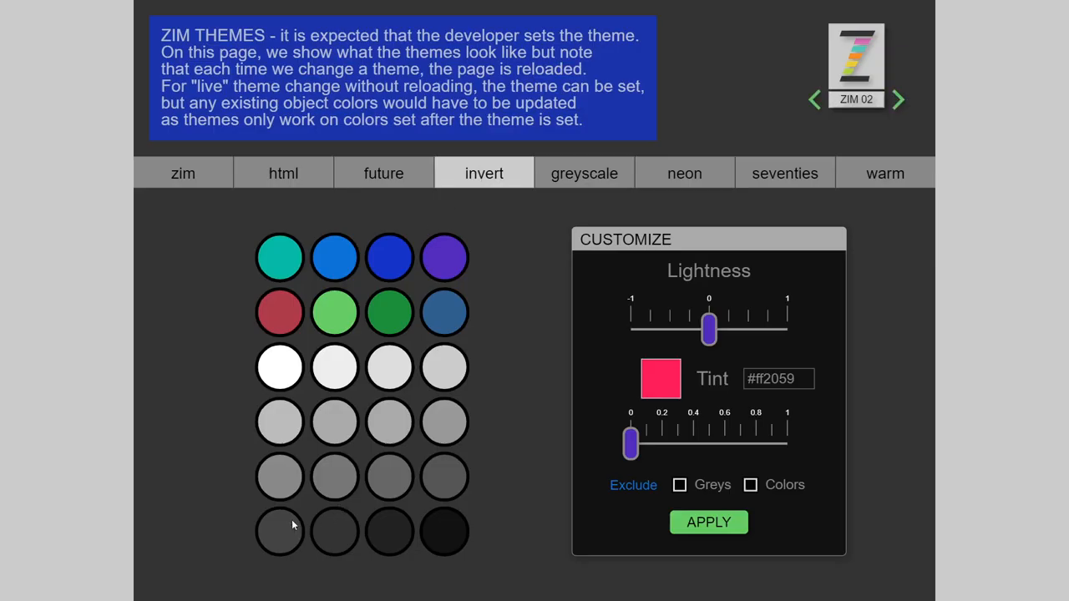
pyautogui.moveTo(899, 394)
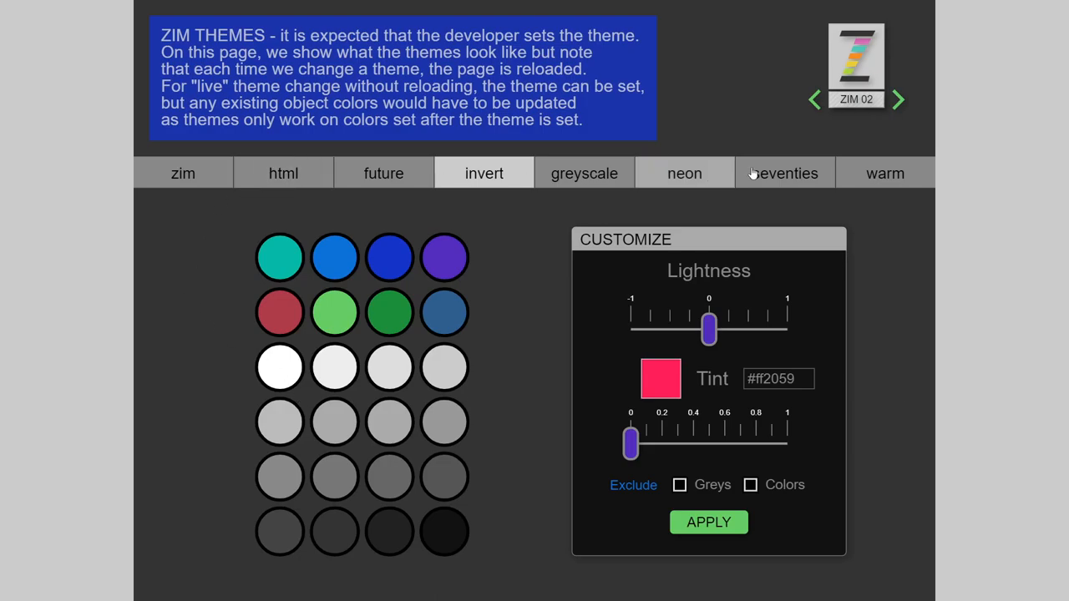
pyautogui.moveTo(508, 378)
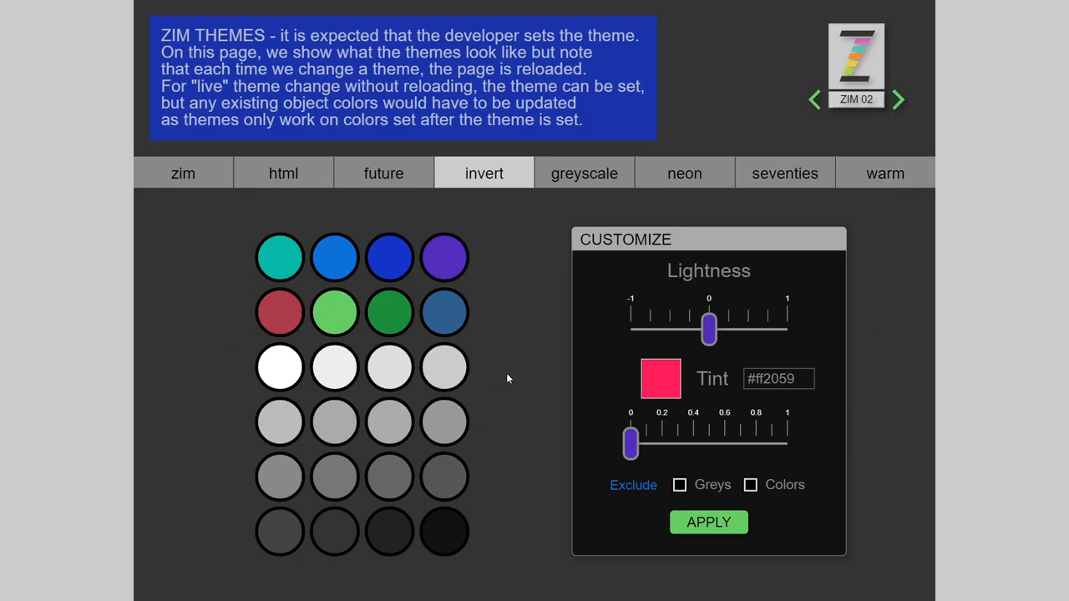
pyautogui.moveTo(576, 388)
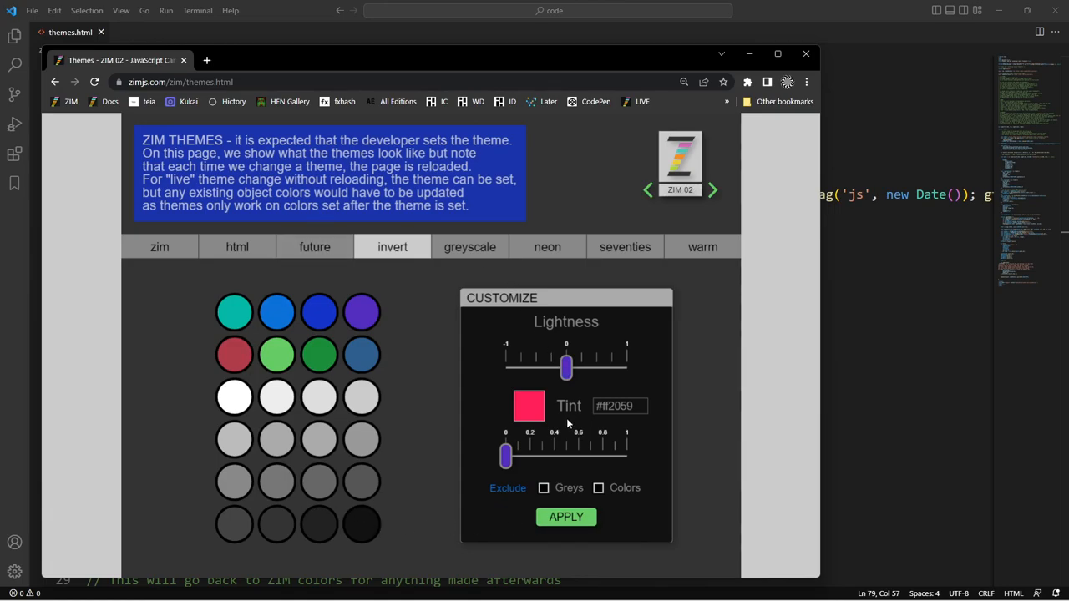
pyautogui.moveTo(575, 406)
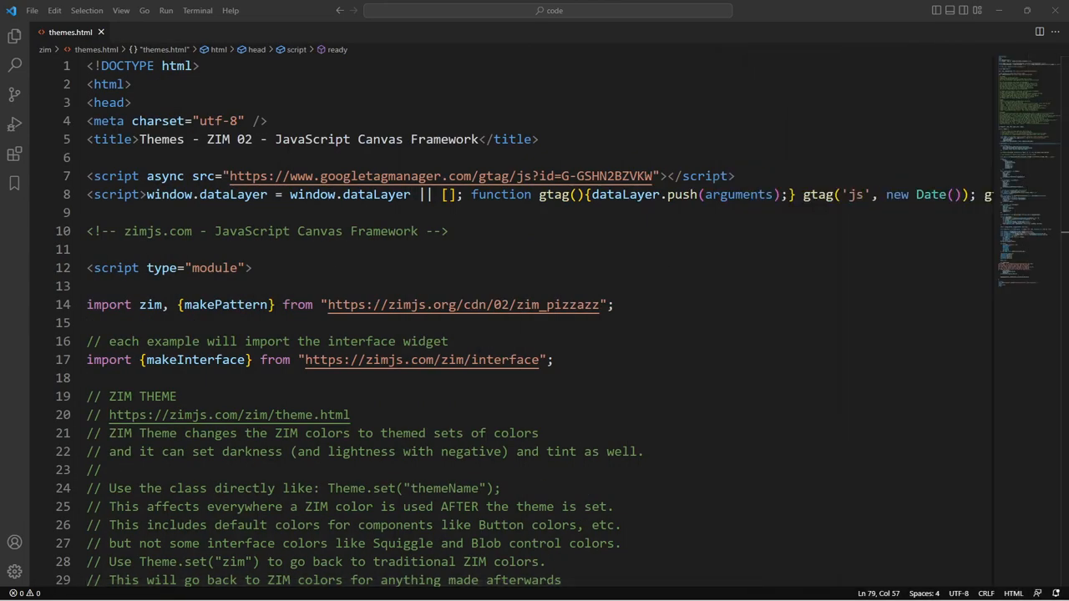
# Step: Split line 30 so the Theme.set example becomes live code below its comment
pyautogui.scroll(-3)
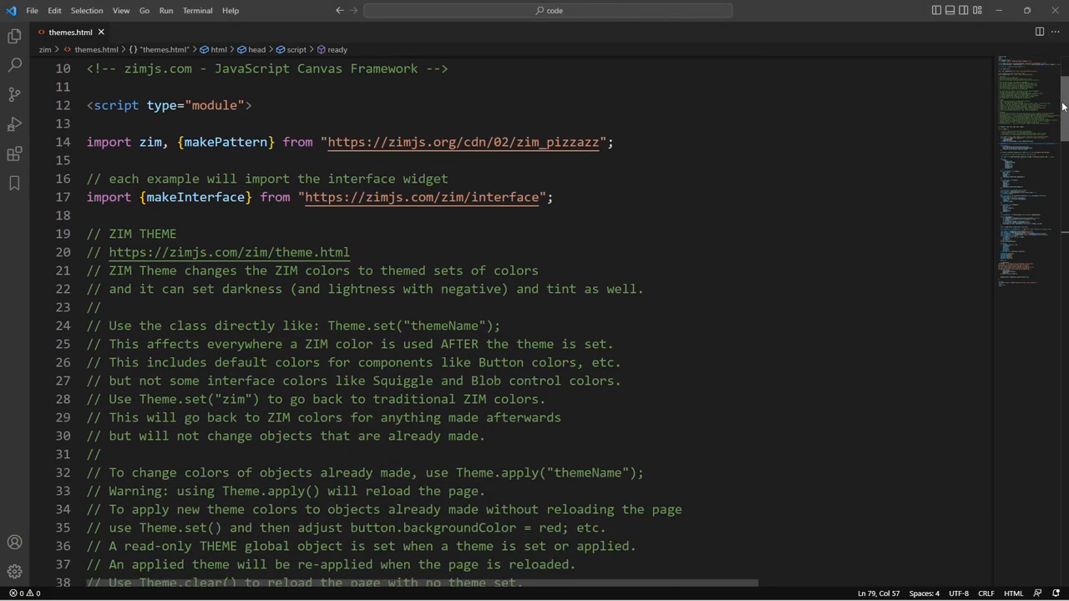
pyautogui.scroll(-3)
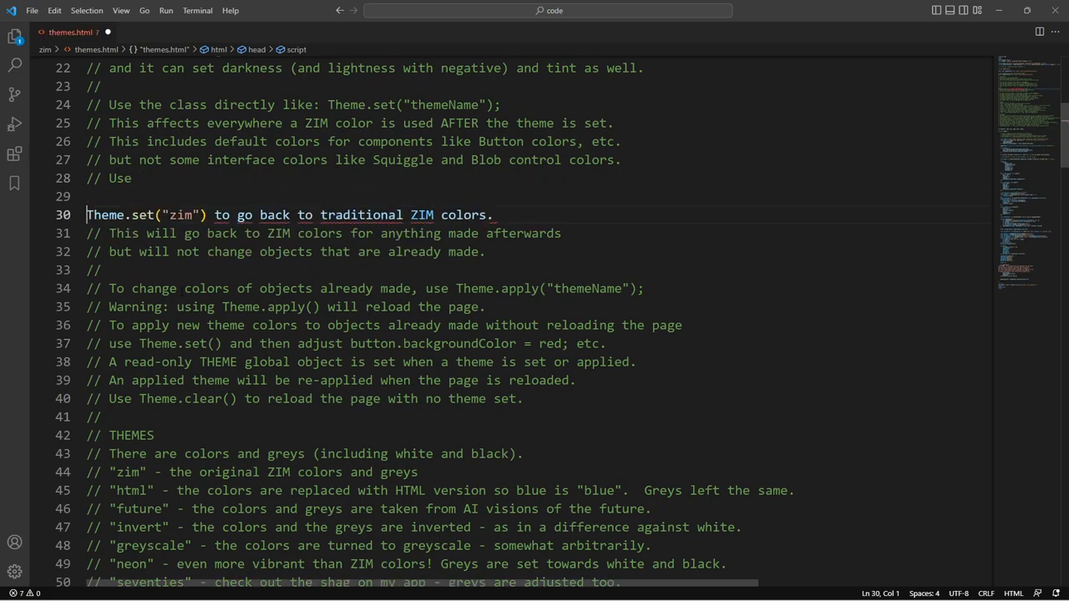
pyautogui.click(213, 214)
pyautogui.write('// ')
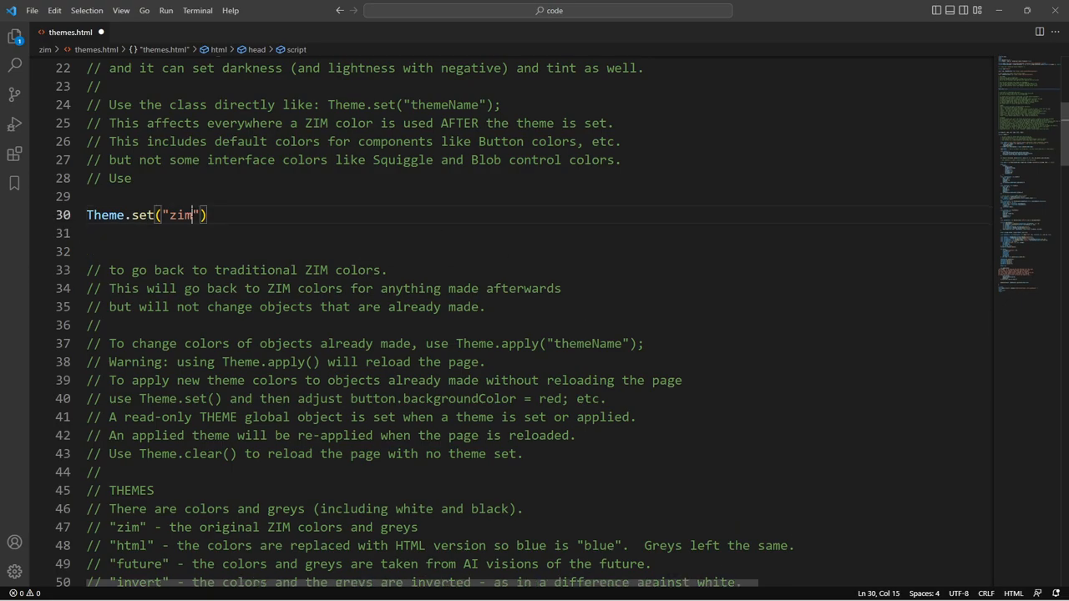
# Step: Add new Circle(100, red).center() on the next line and change the theme to neon
pyautogui.write('new')
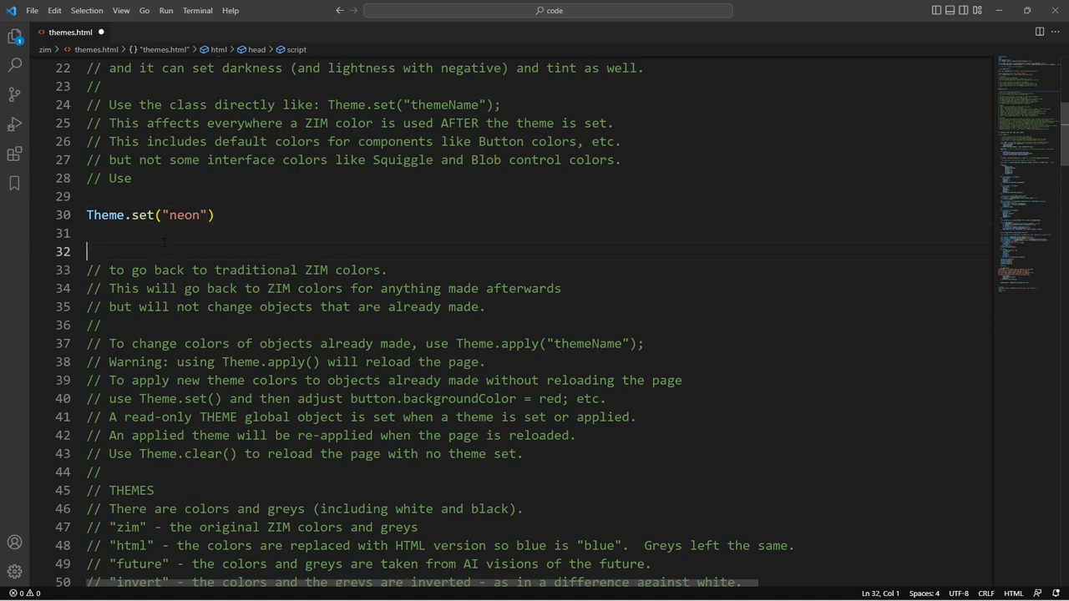
pyautogui.write('new VC')
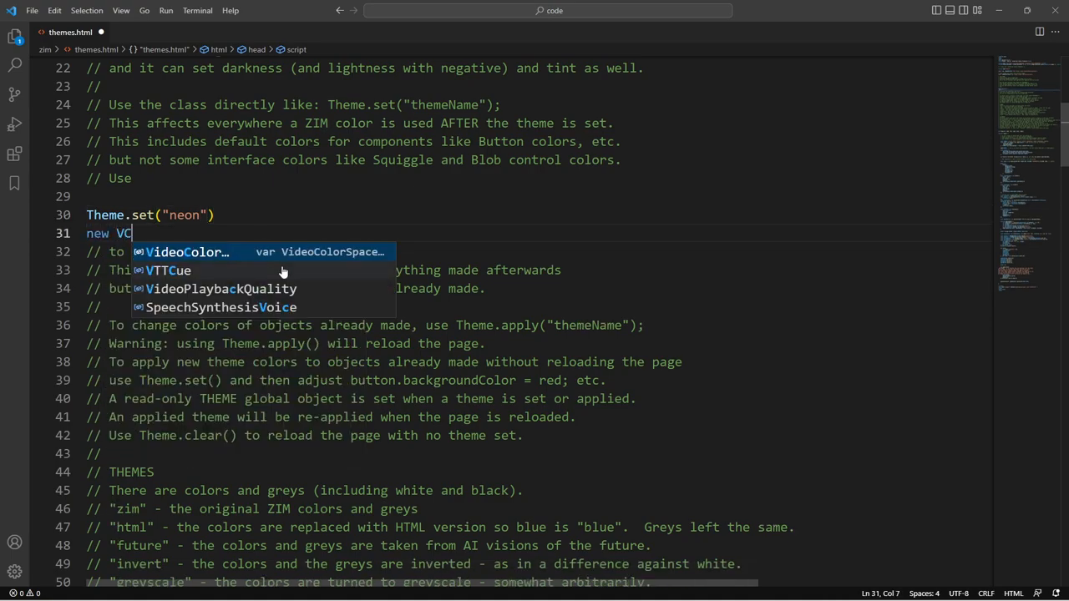
pyautogui.write('irc')
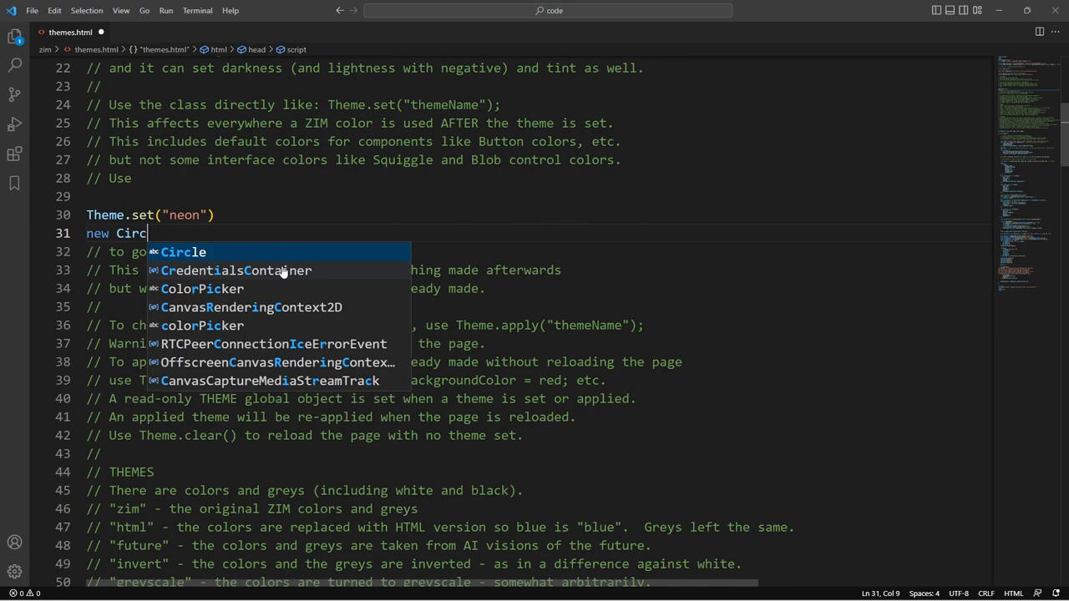
pyautogui.write('le(red,')
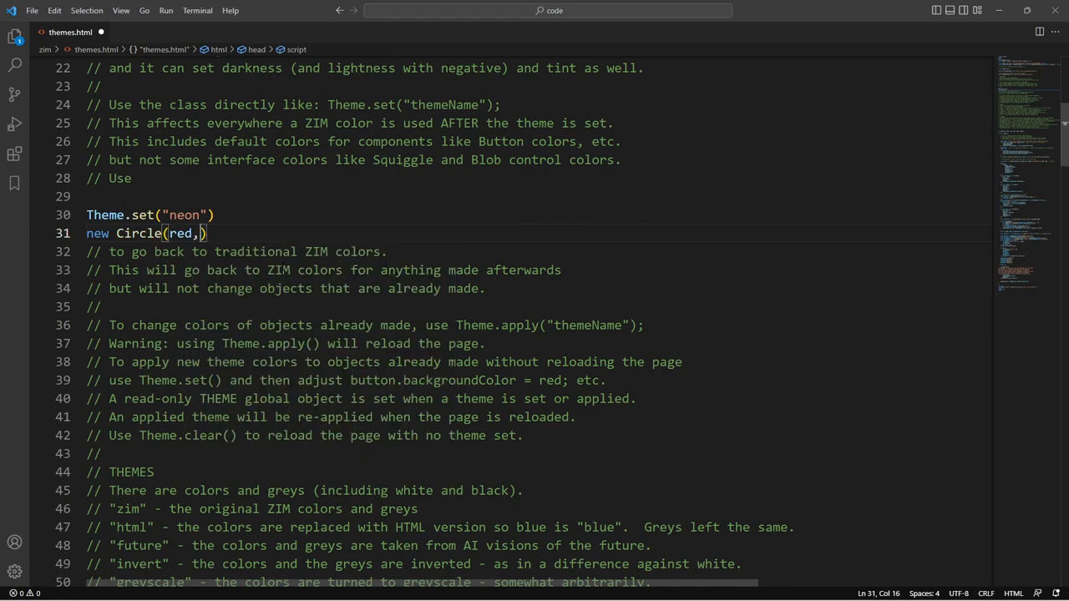
pyautogui.press('Backspace')
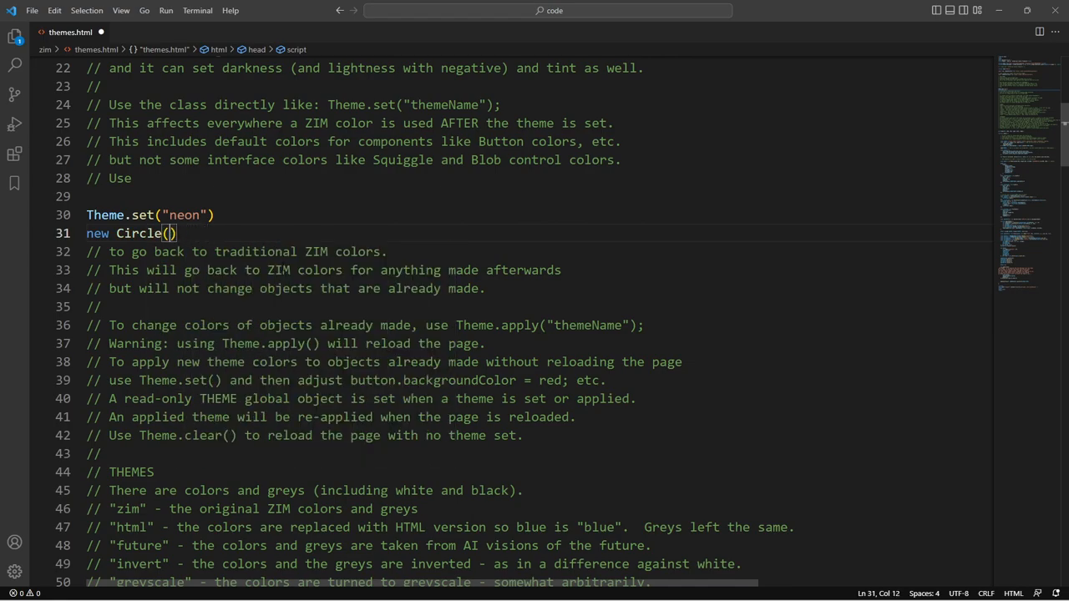
pyautogui.write('1')
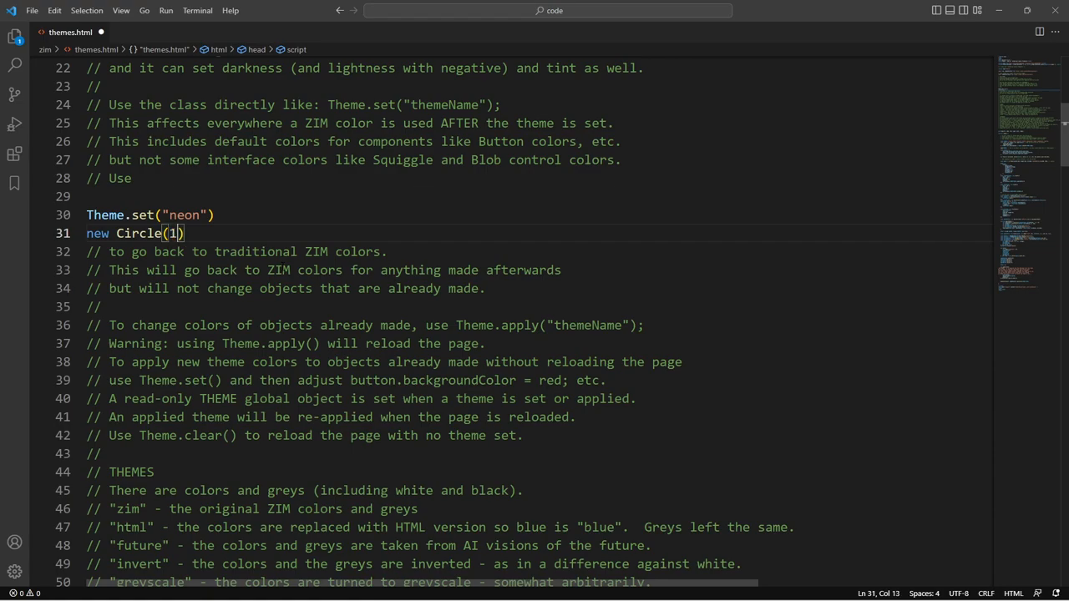
pyautogui.write('00, red')
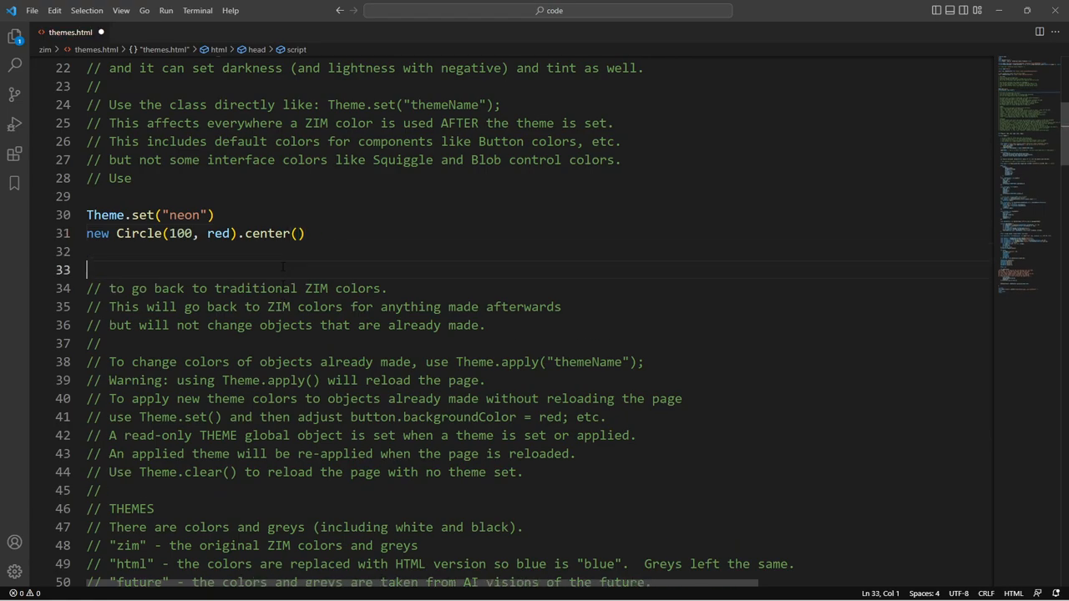
pyautogui.doubleClick(218, 234)
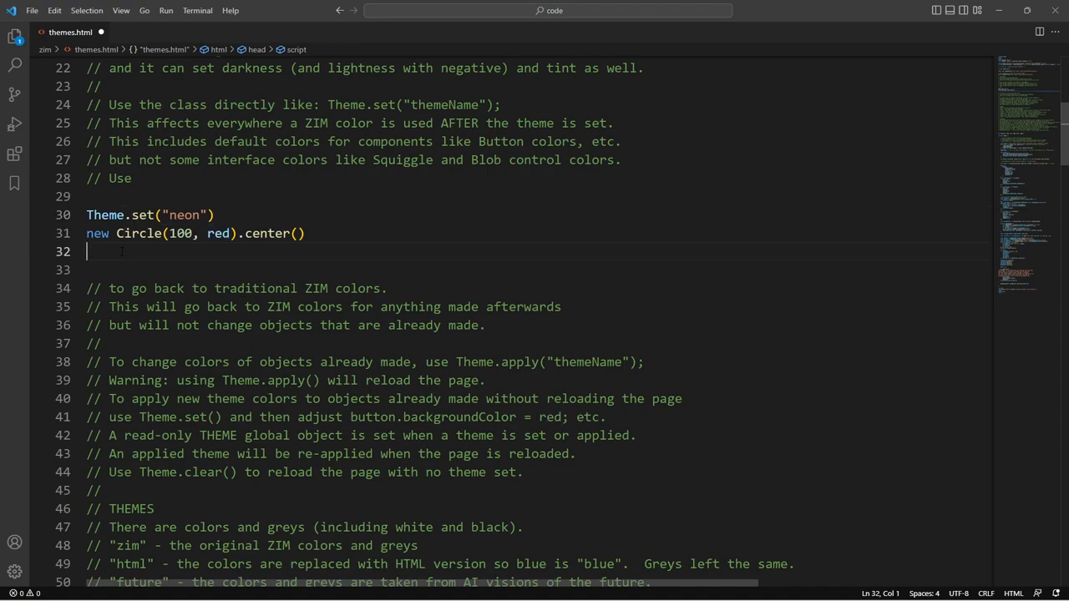
# Step: Change the theme call below the circle line to Theme.apply("neon")
pyautogui.moveTo(87, 251); pyautogui.dragTo(109, 344)
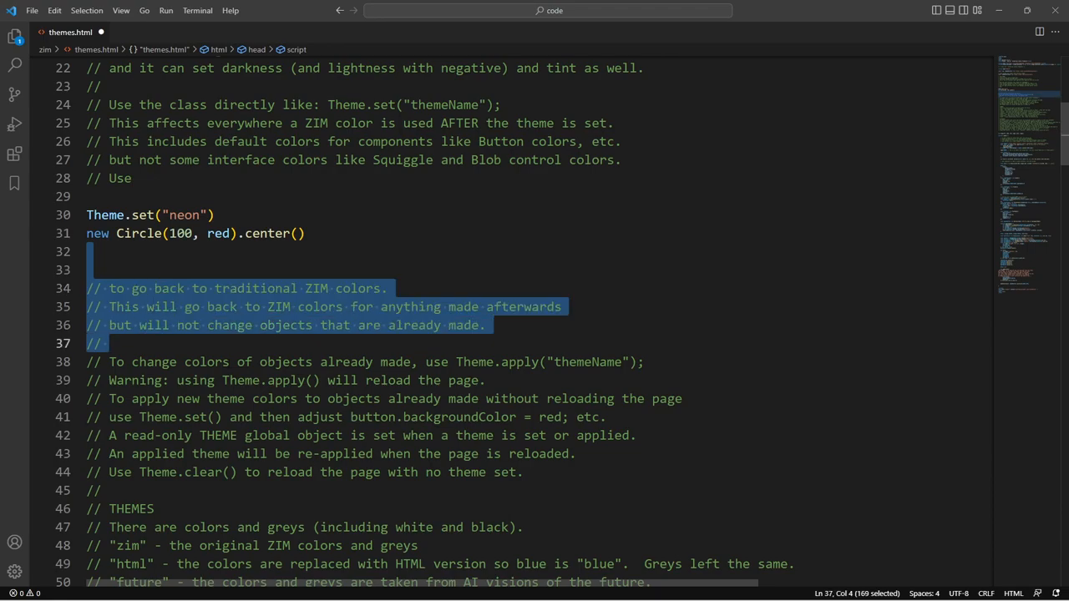
pyautogui.click(300, 234)
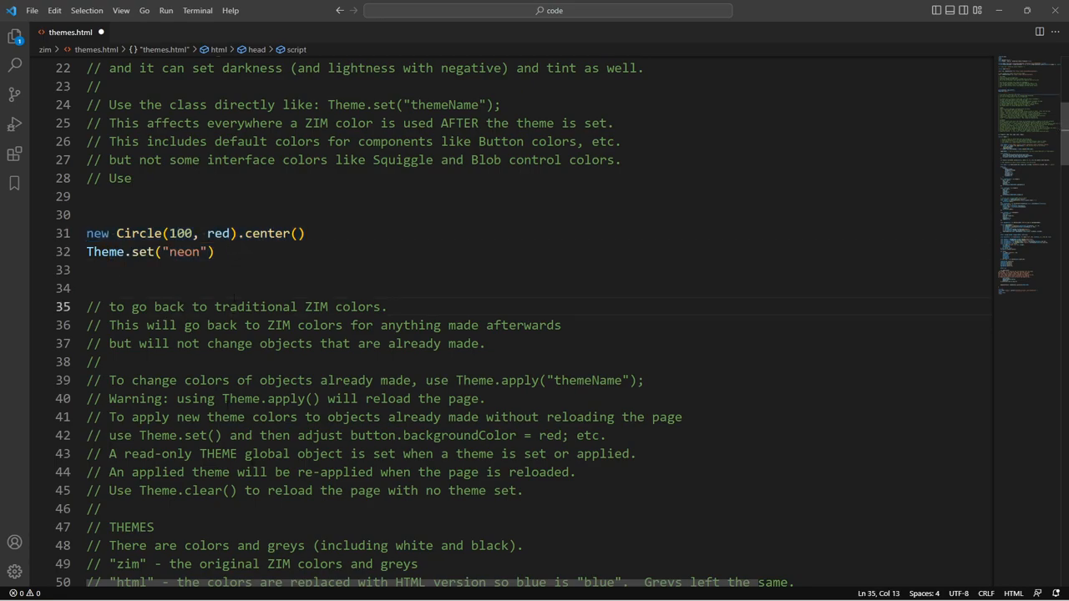
pyautogui.doubleClick(142, 251)
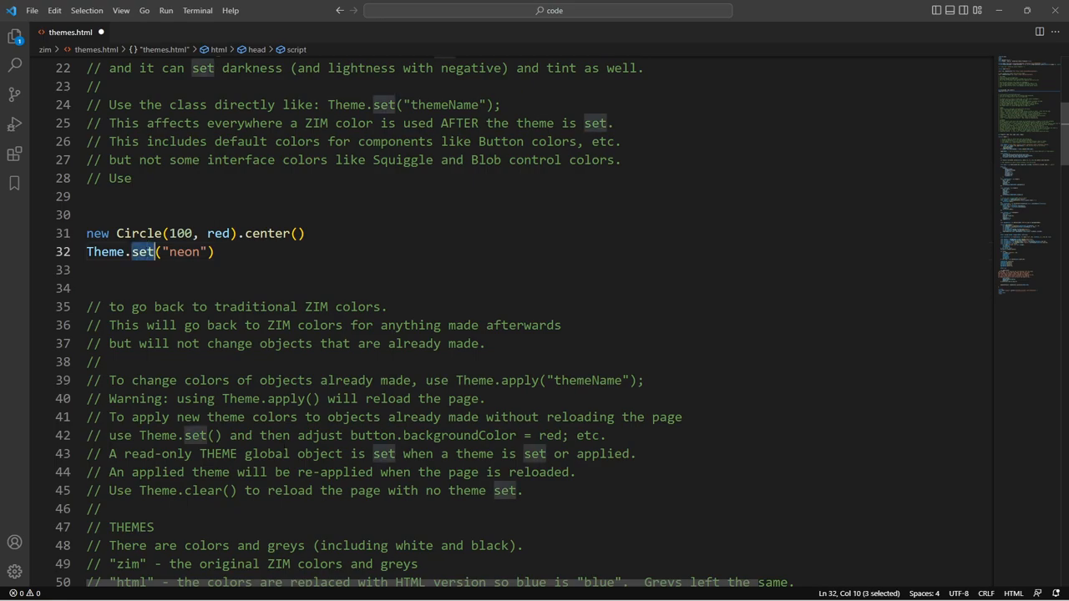
pyautogui.write('applu')
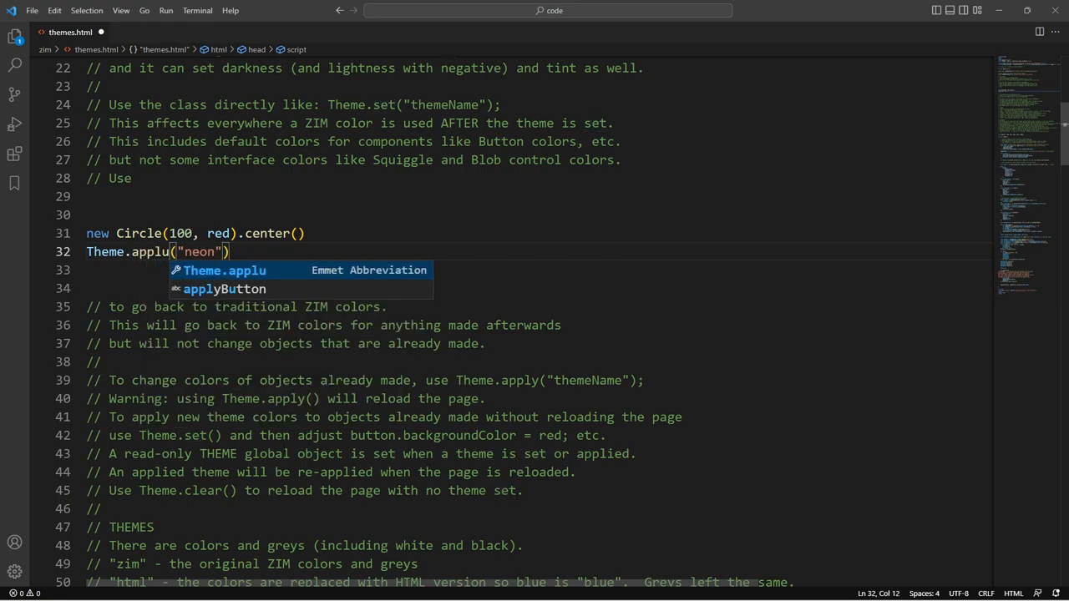
pyautogui.write('y')
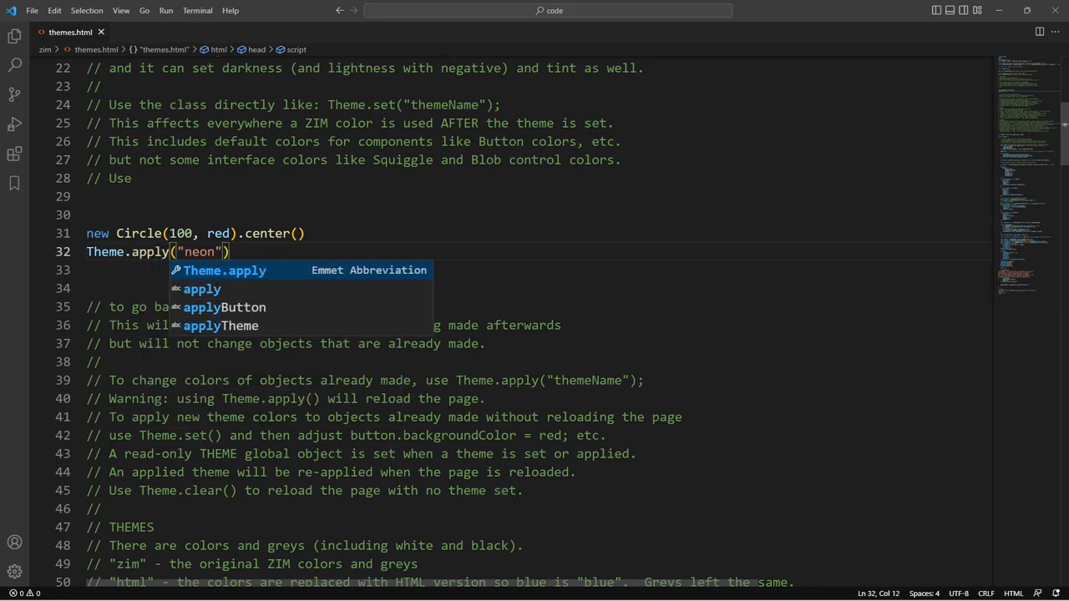
pyautogui.doubleClick(151, 251)
pyautogui.write('const ')
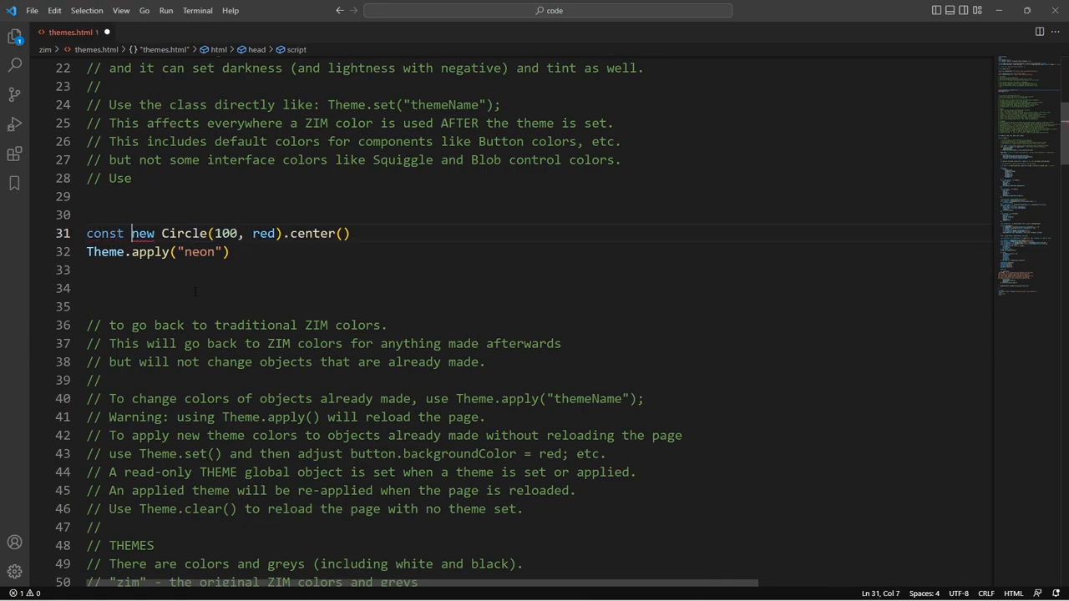
# Step: Store the circle as const circle = and switch the call back to Theme.set("neon")
pyautogui.write('circle =')
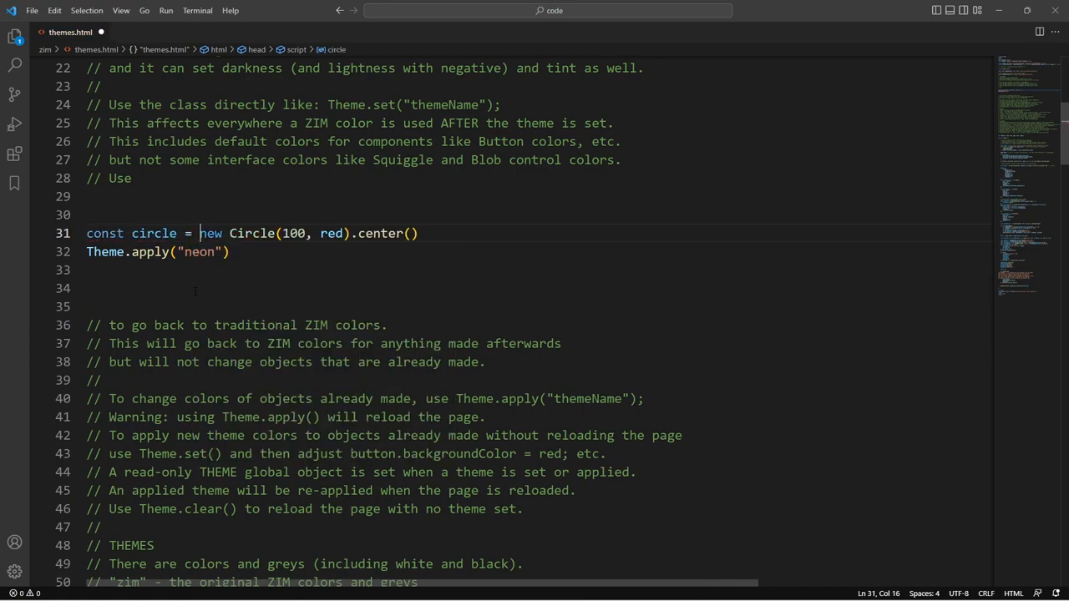
pyautogui.click(237, 250)
pyautogui.write(';')
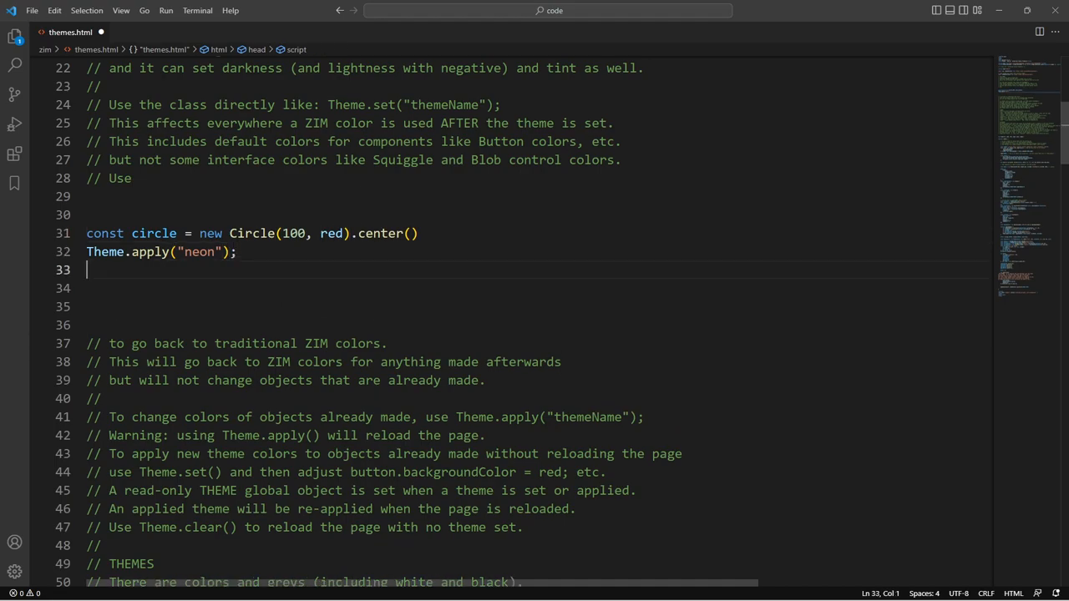
pyautogui.doubleClick(151, 250)
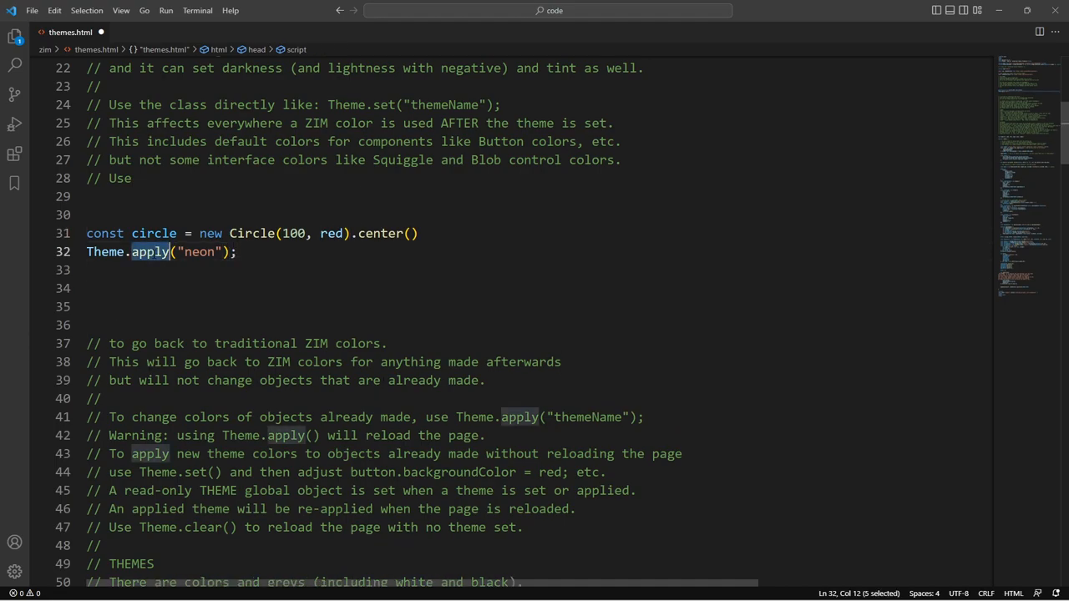
pyautogui.write('set')
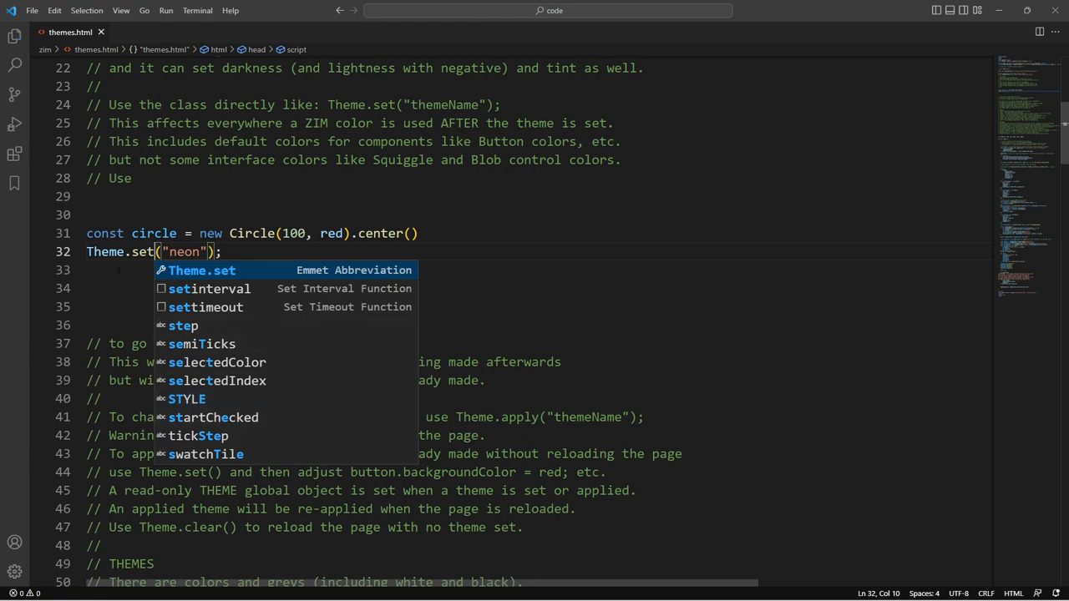
# Step: Add circle.color = red; after the theme line and point out both lines
pyautogui.write('circle.colo')
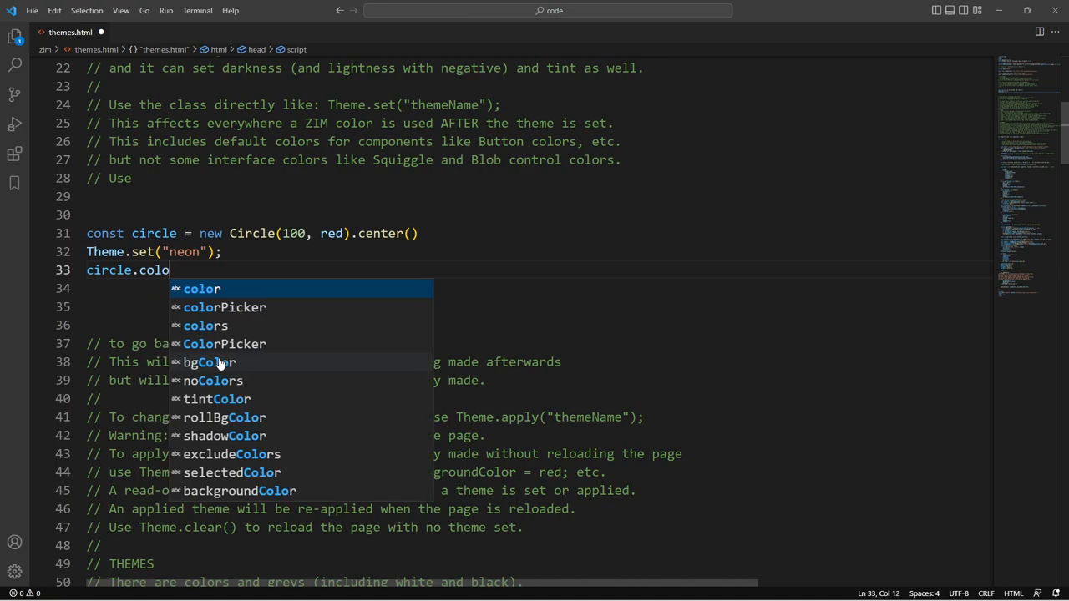
pyautogui.write('= red;')
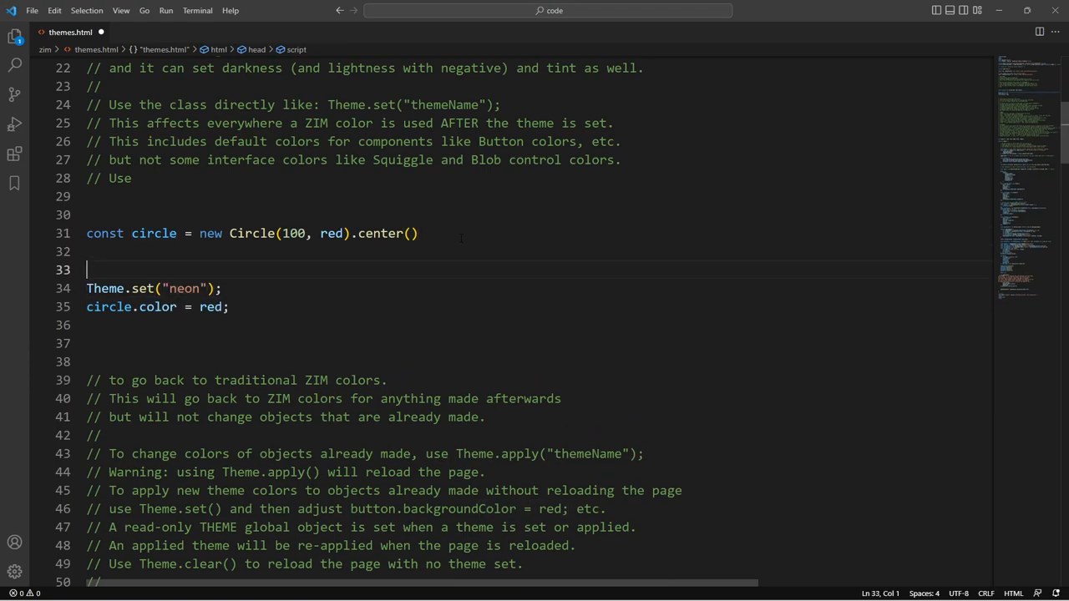
pyautogui.moveTo(121, 287); pyautogui.dragTo(227, 307)
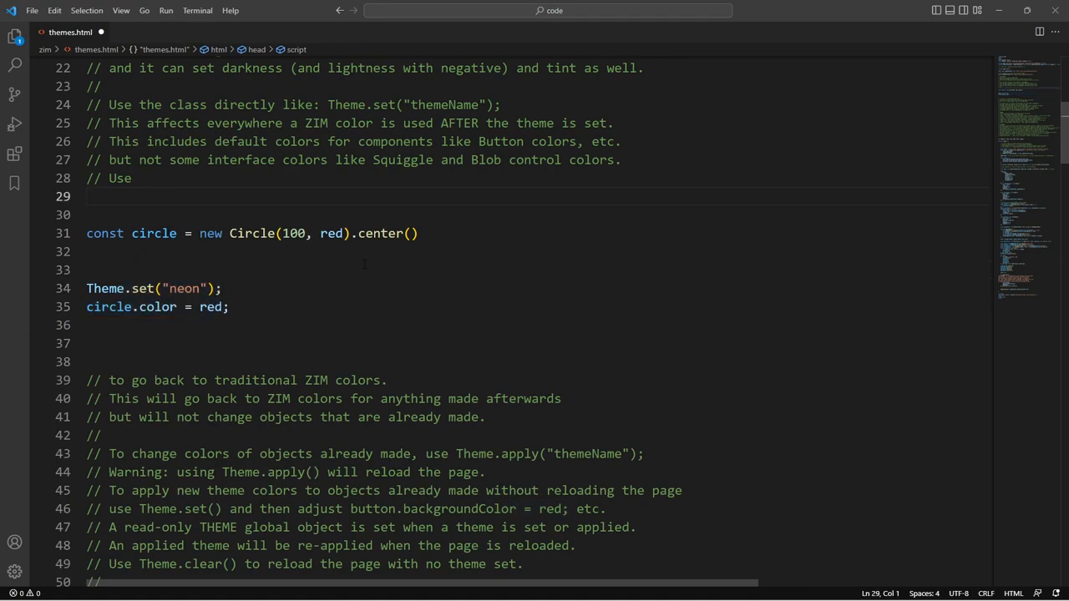
pyautogui.click(217, 287)
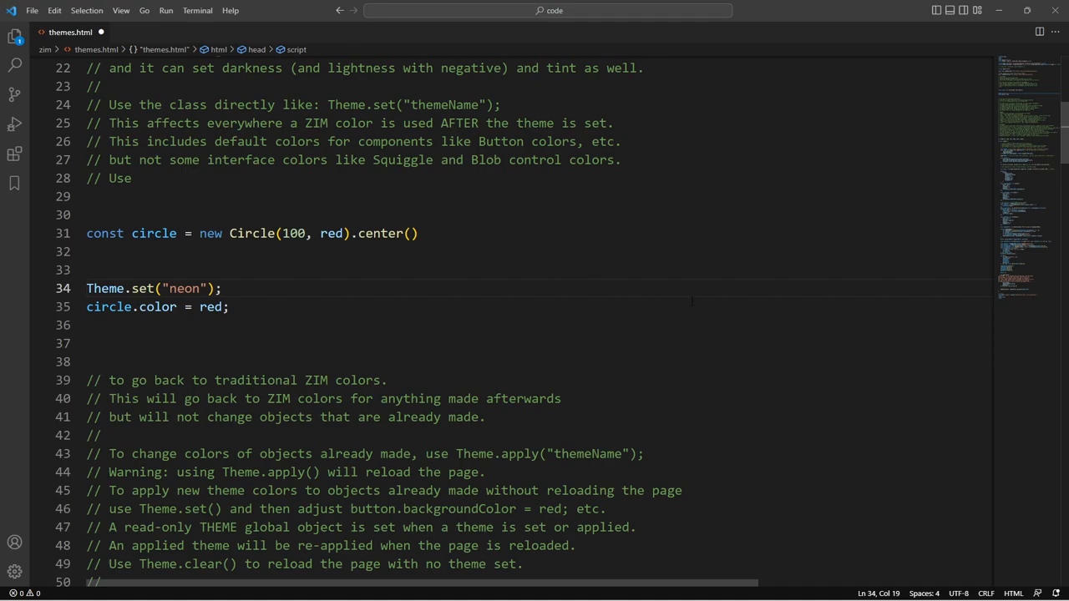
pyautogui.click(231, 308)
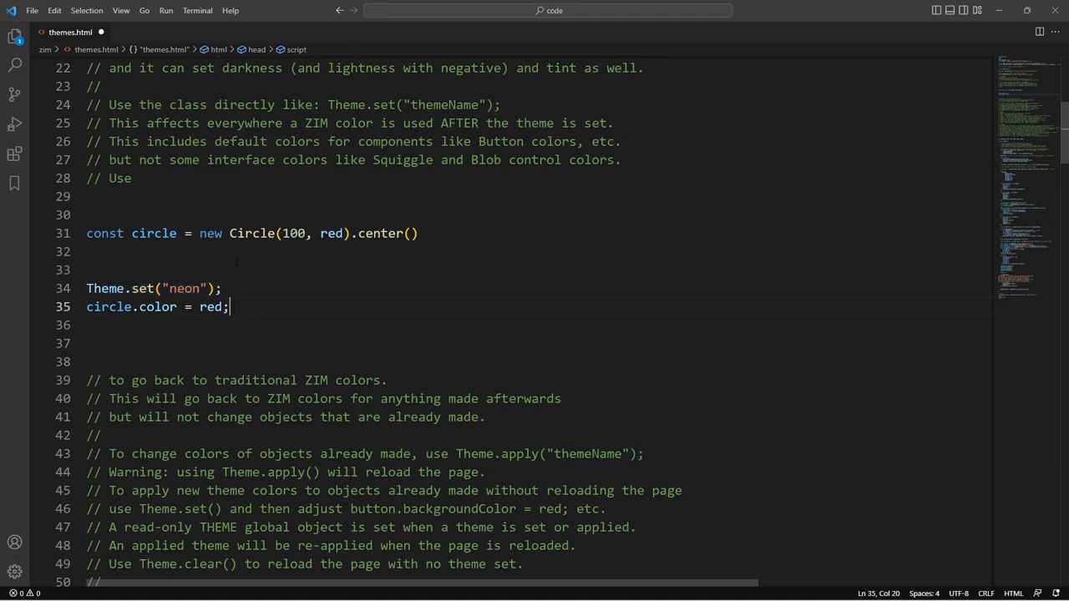
pyautogui.click(161, 308)
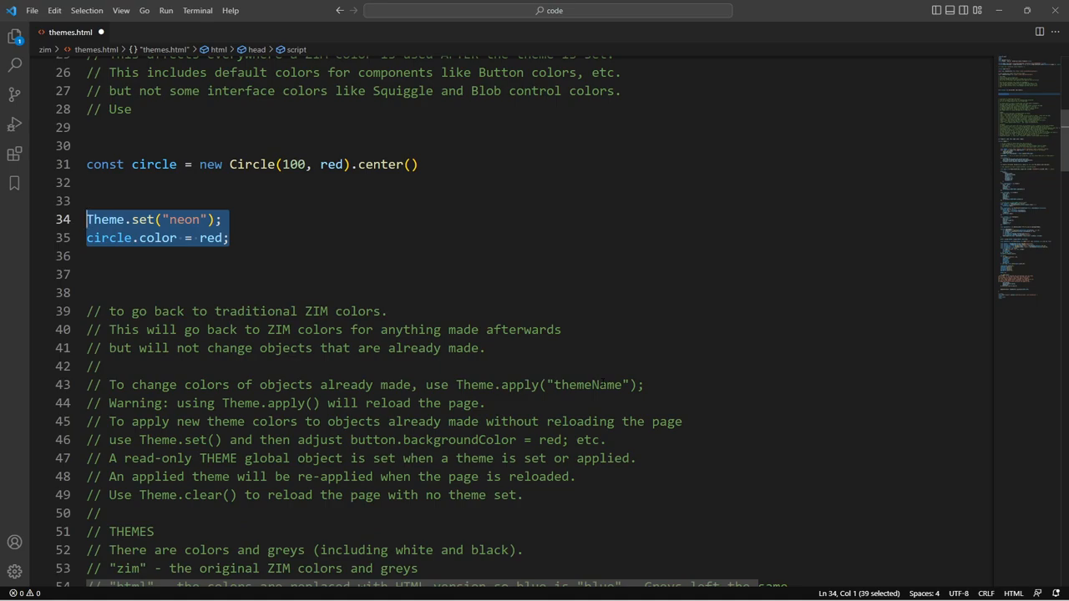
pyautogui.scroll(-3)
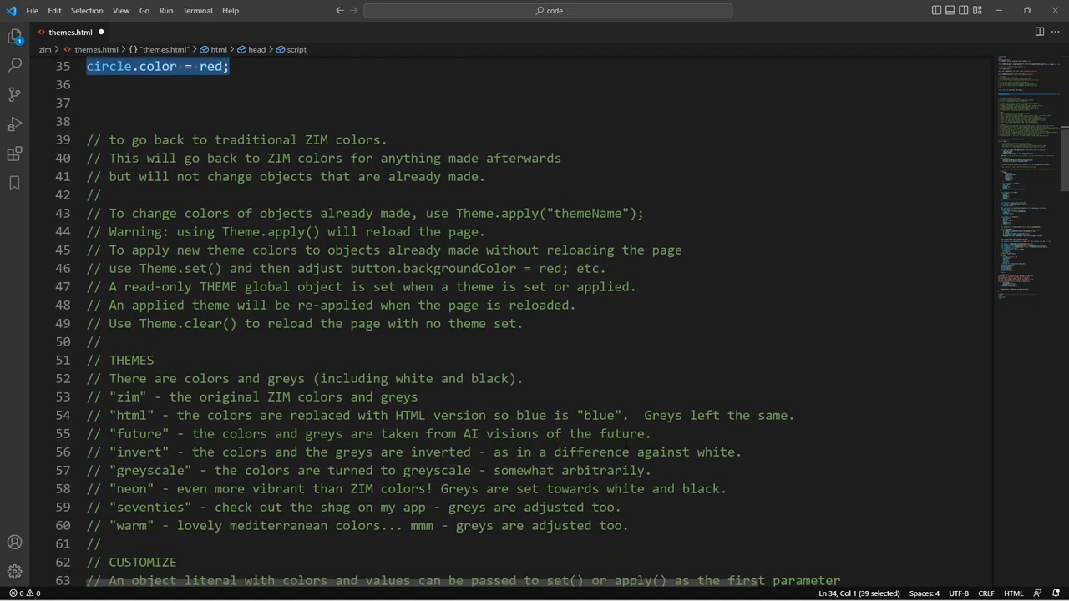
pyautogui.scroll(-3)
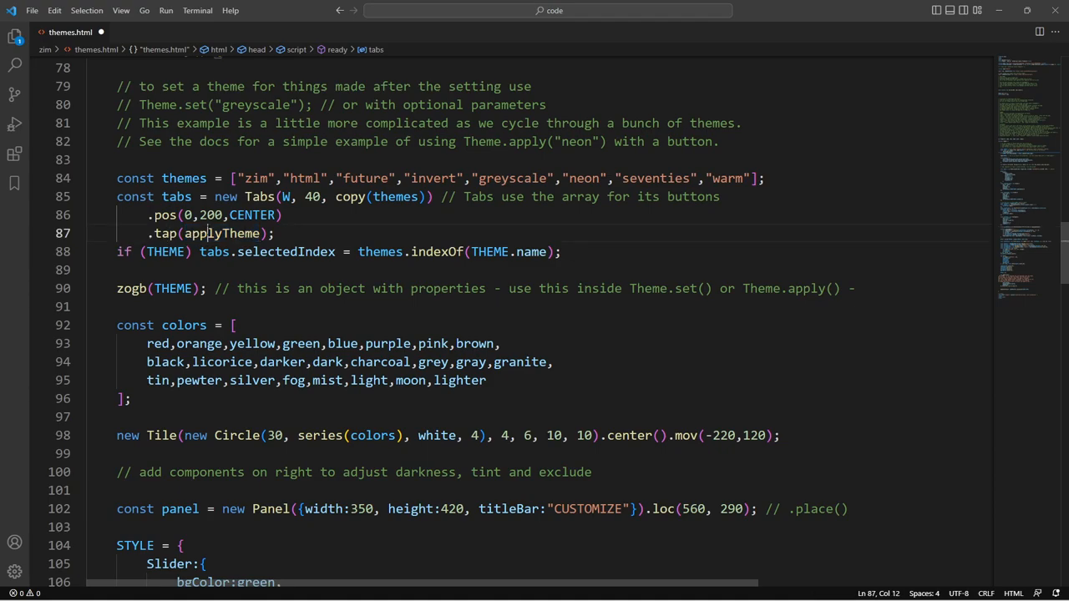
pyautogui.doubleClick(221, 95)
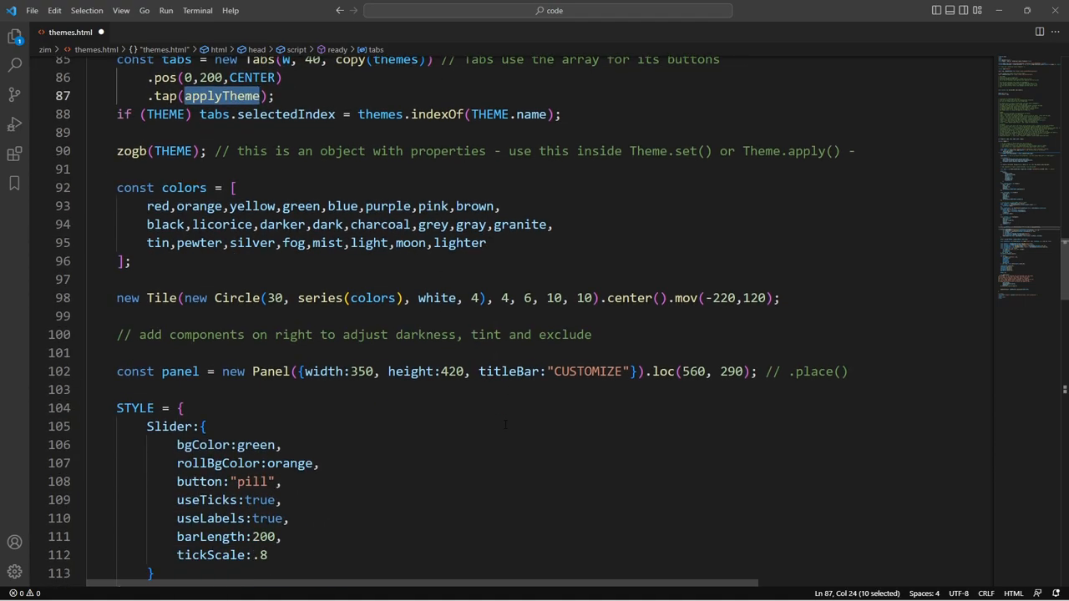
pyautogui.scroll(-3)
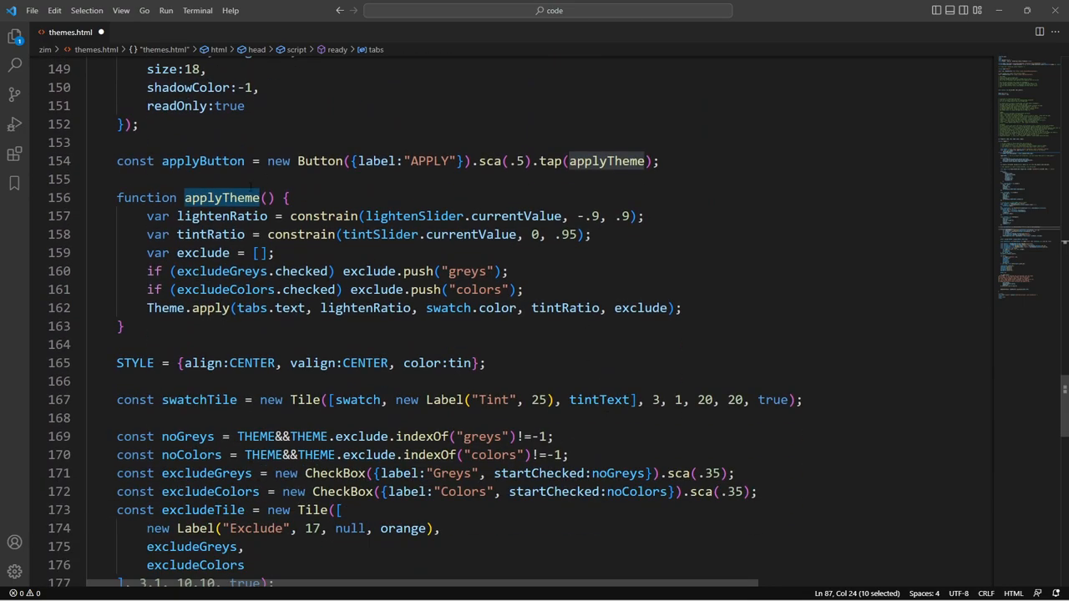
pyautogui.click(458, 215)
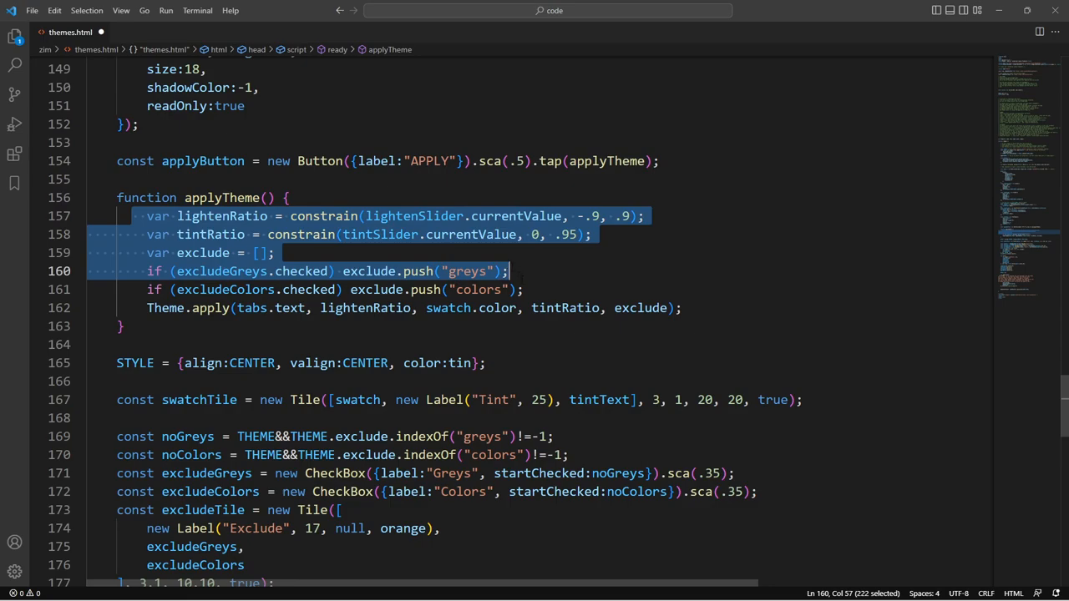
pyautogui.click(286, 218)
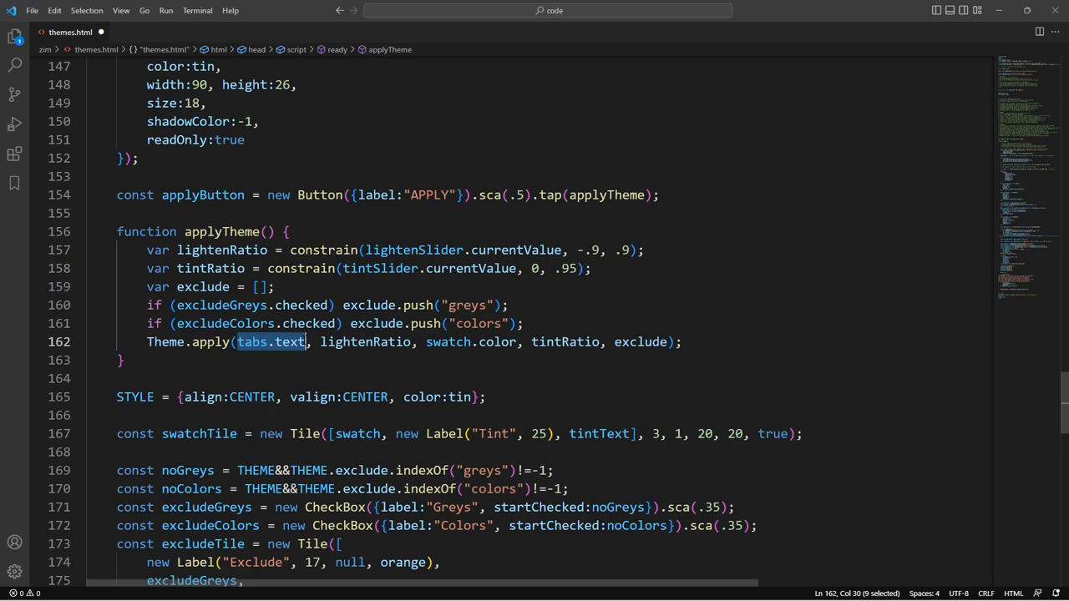
pyautogui.doubleClick(364, 341)
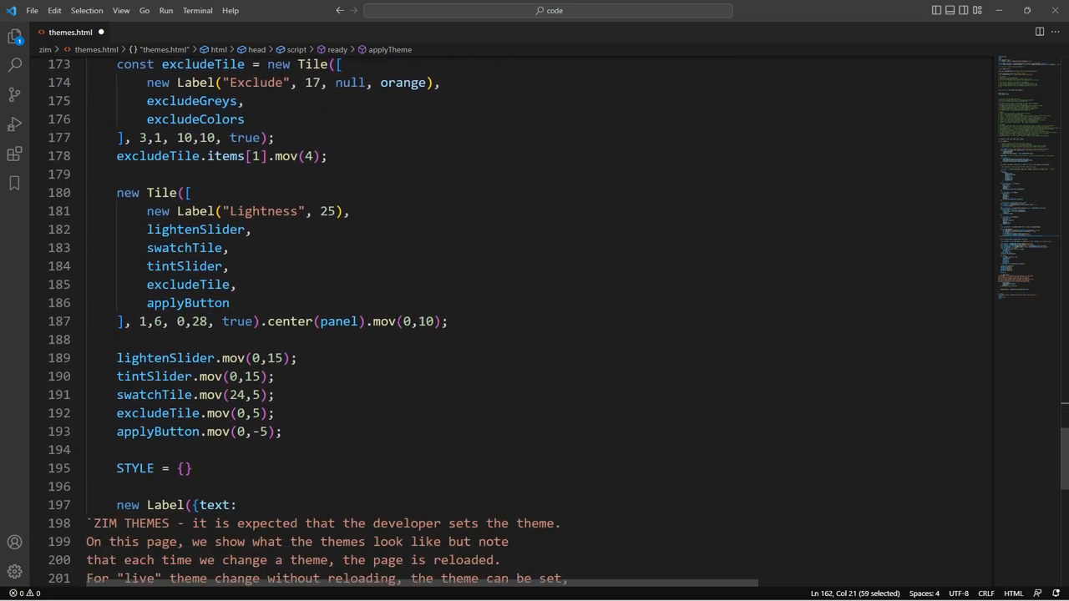
pyautogui.scroll(3)
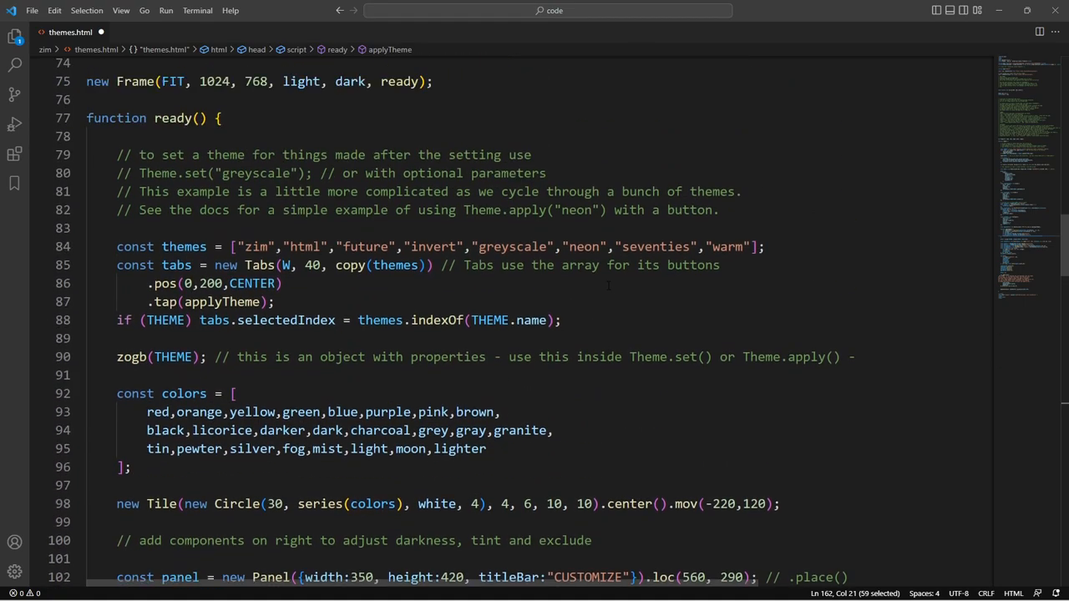
pyautogui.scroll(3)
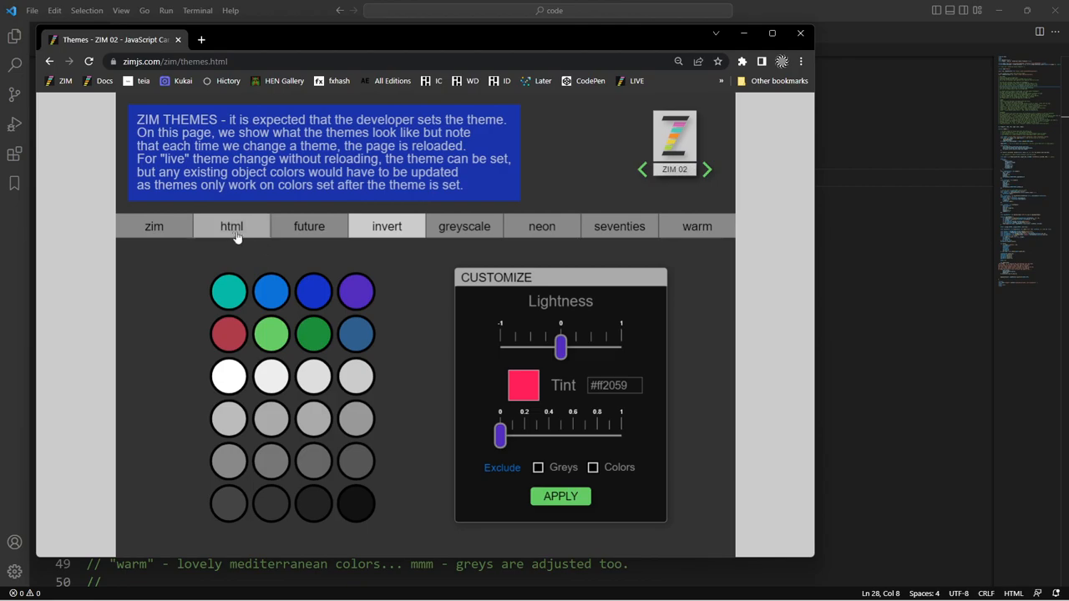
# Step: View the themes demo in the future theme, then switch to the greyscale theme
pyautogui.click(309, 225)
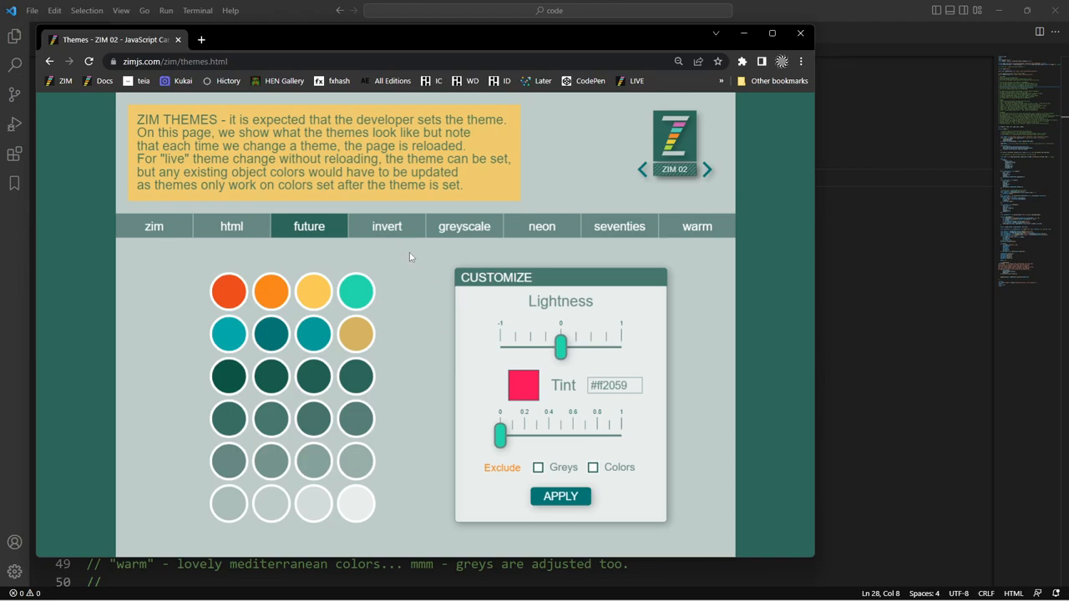
pyautogui.click(465, 226)
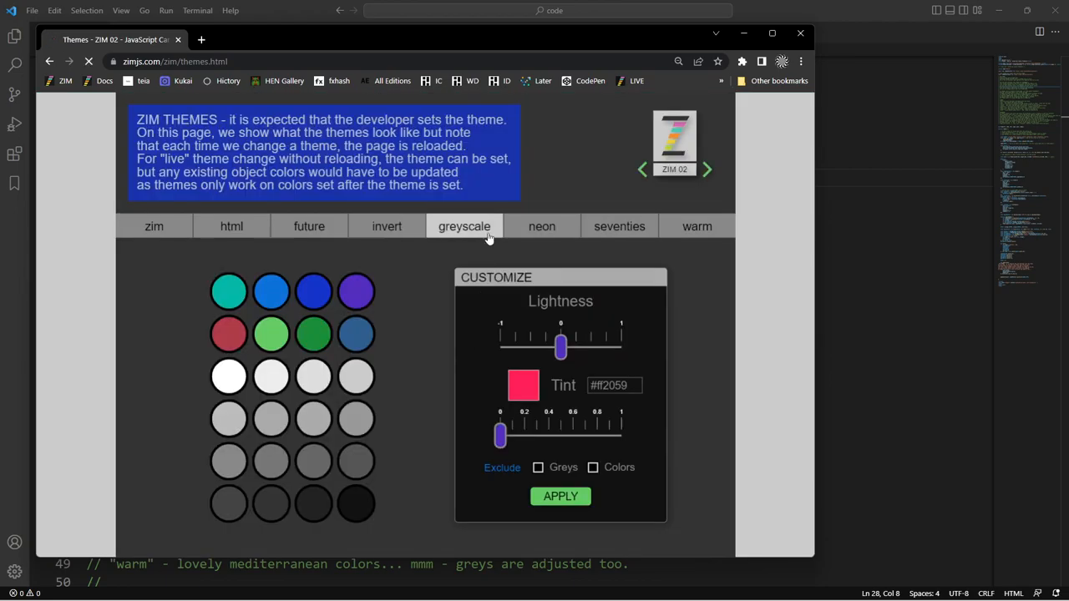